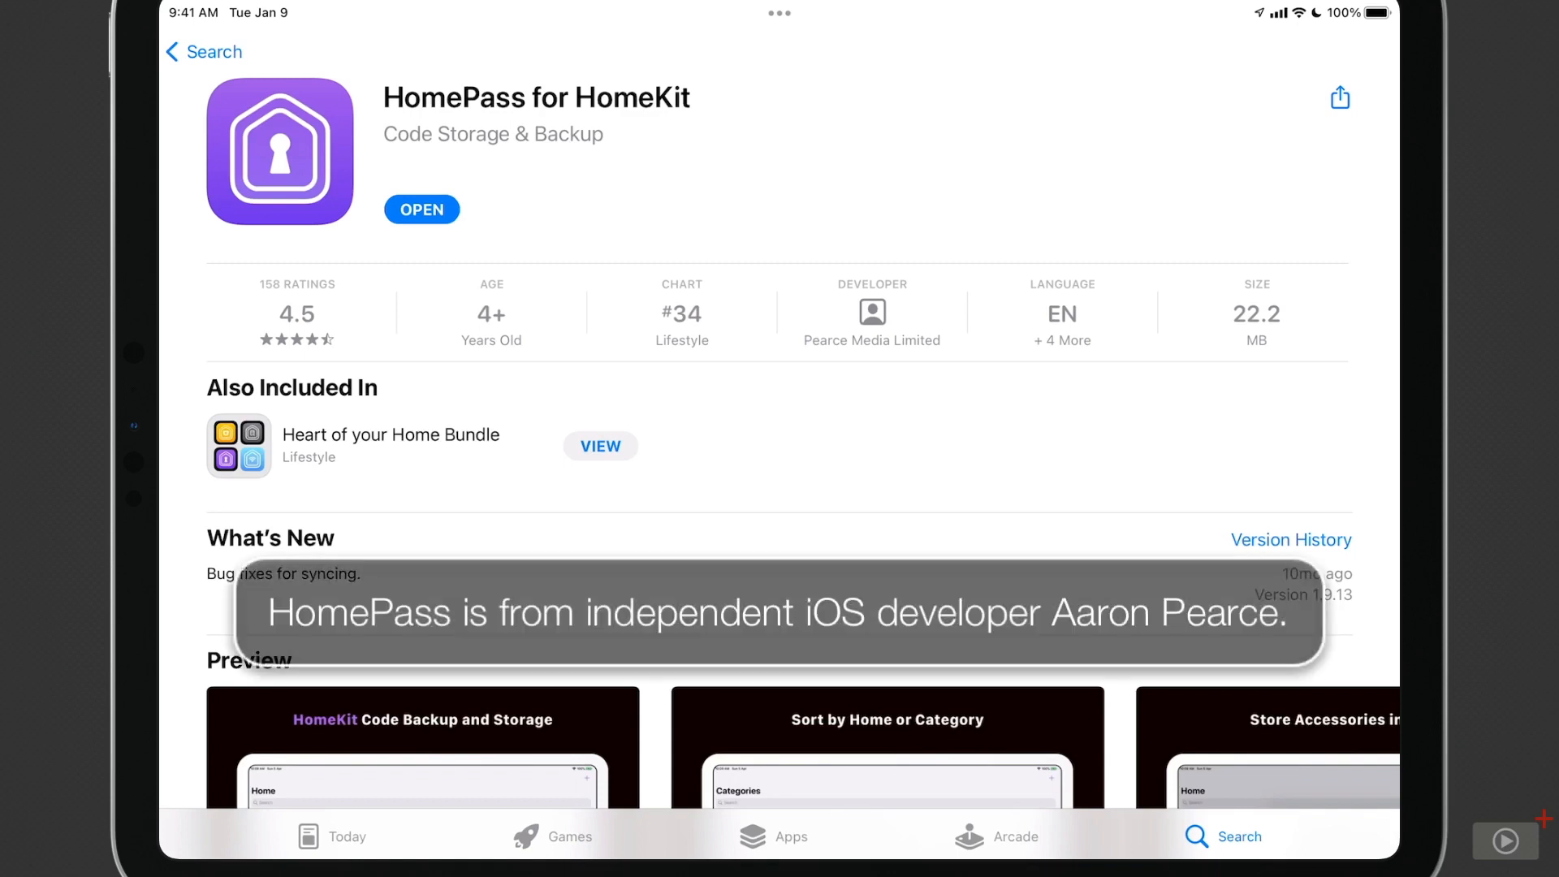
- Browse the Heart of your Home Bundle in the App Store and return to the HomePass listing
{"action": "left_click", "coordinate": [676, 318]}
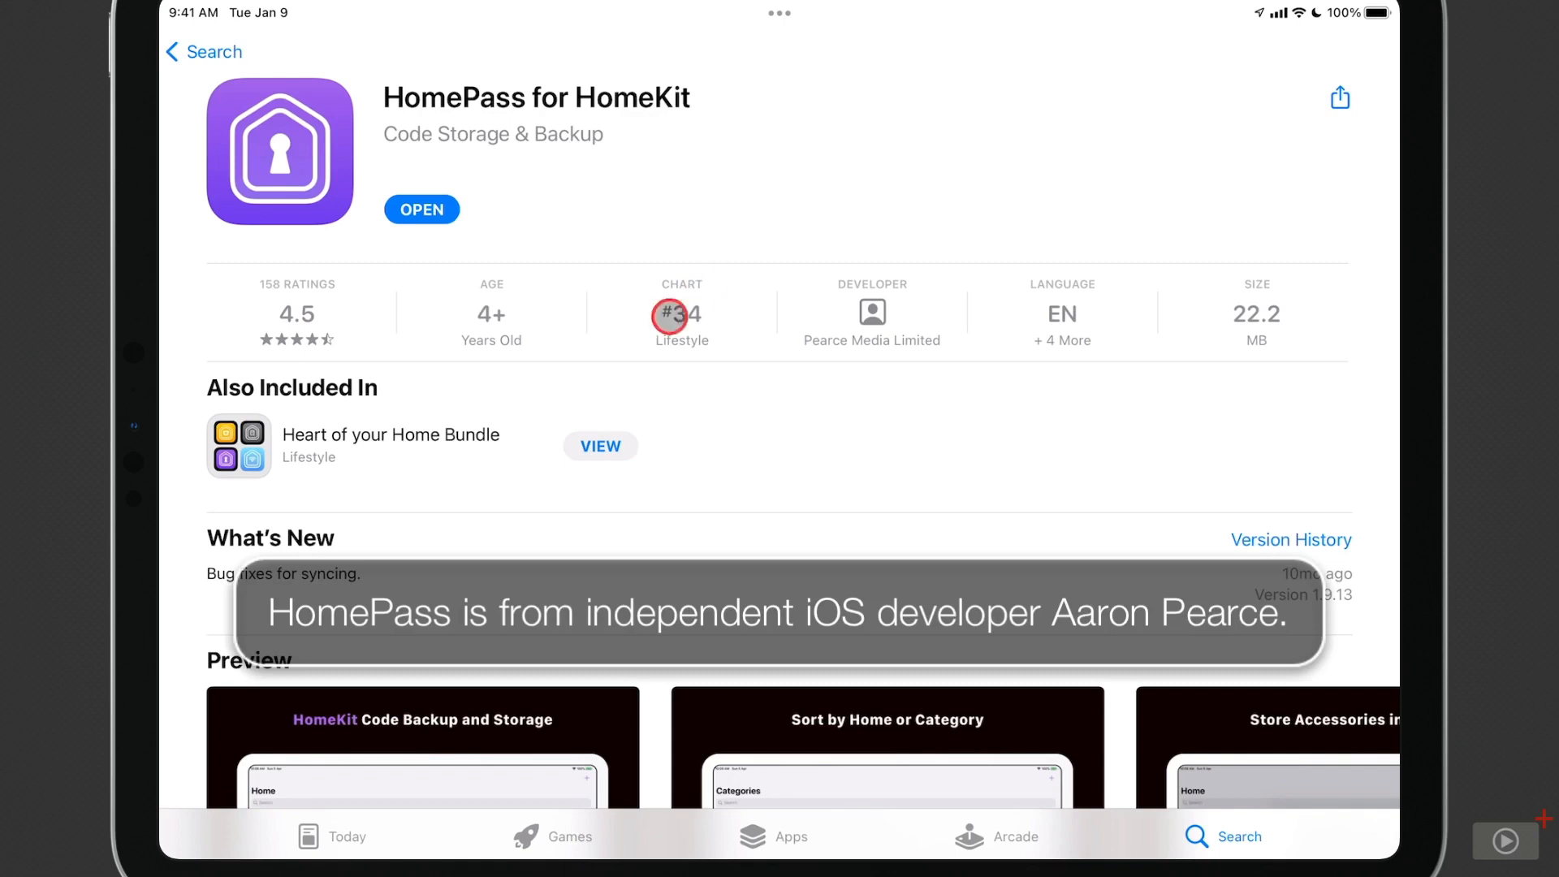
{"action": "left_click", "coordinate": [602, 446]}
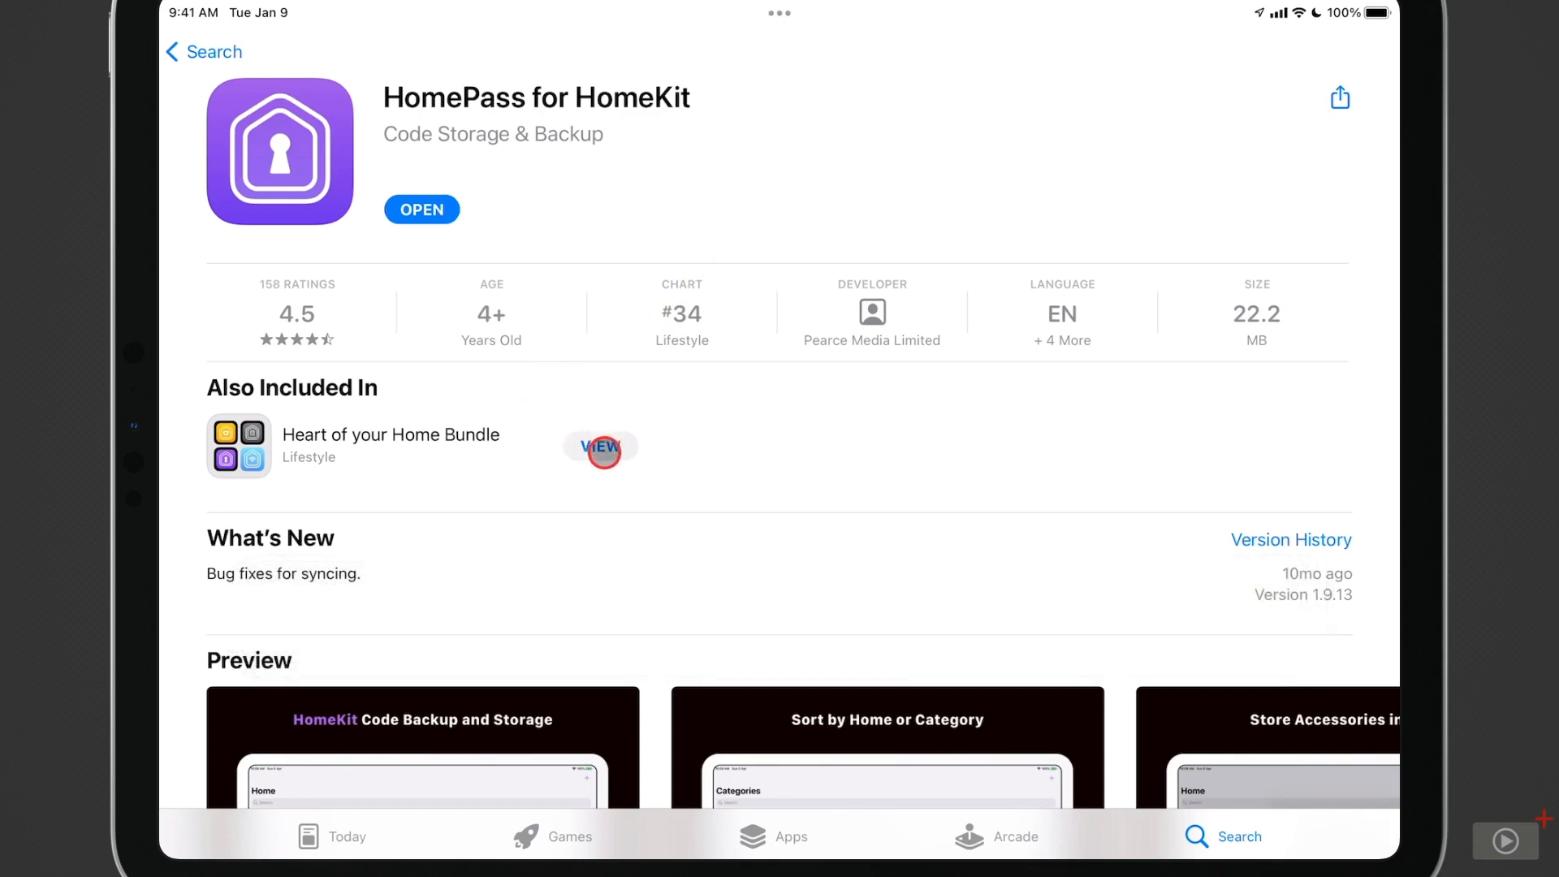
{"action": "left_click", "coordinate": [601, 447]}
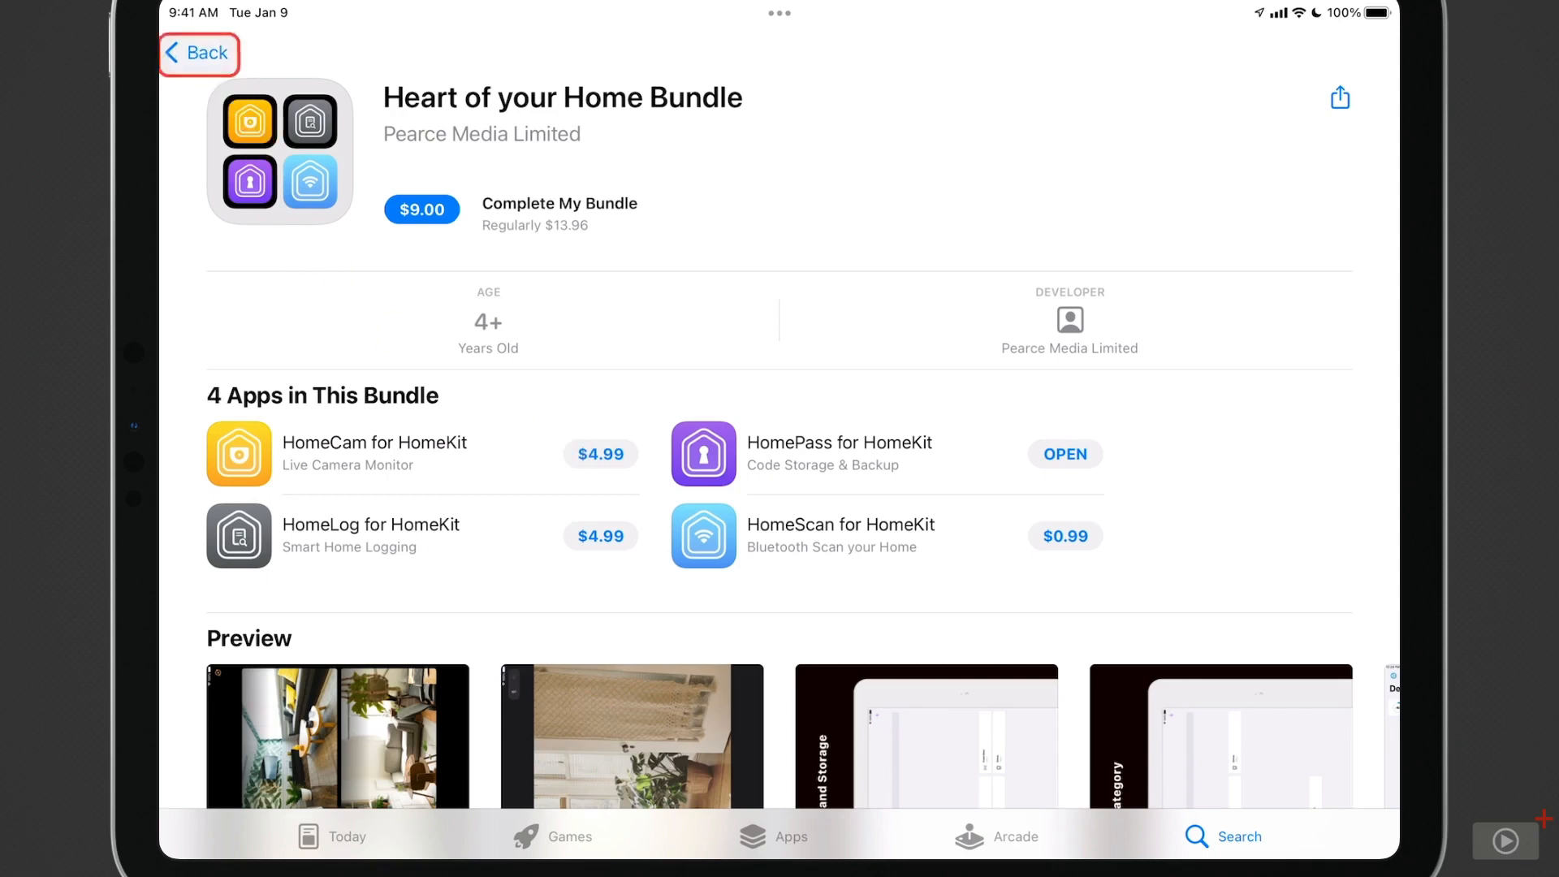
{"action": "left_click", "coordinate": [703, 454]}
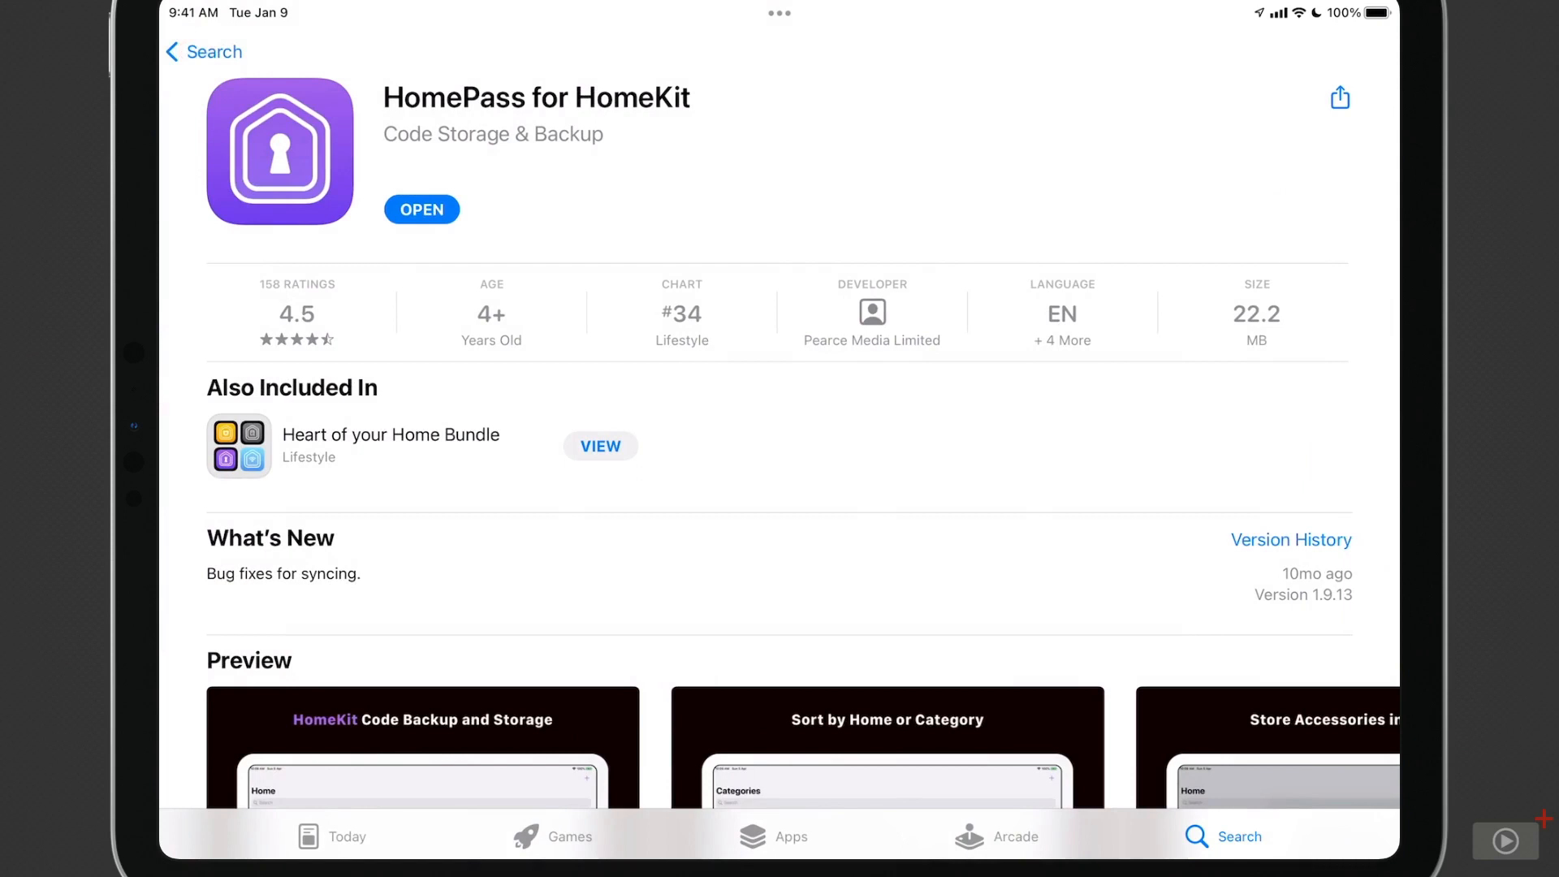
- Launch HomePass from the App Store and land on its empty Accessories screen
{"action": "left_click", "coordinate": [421, 210]}
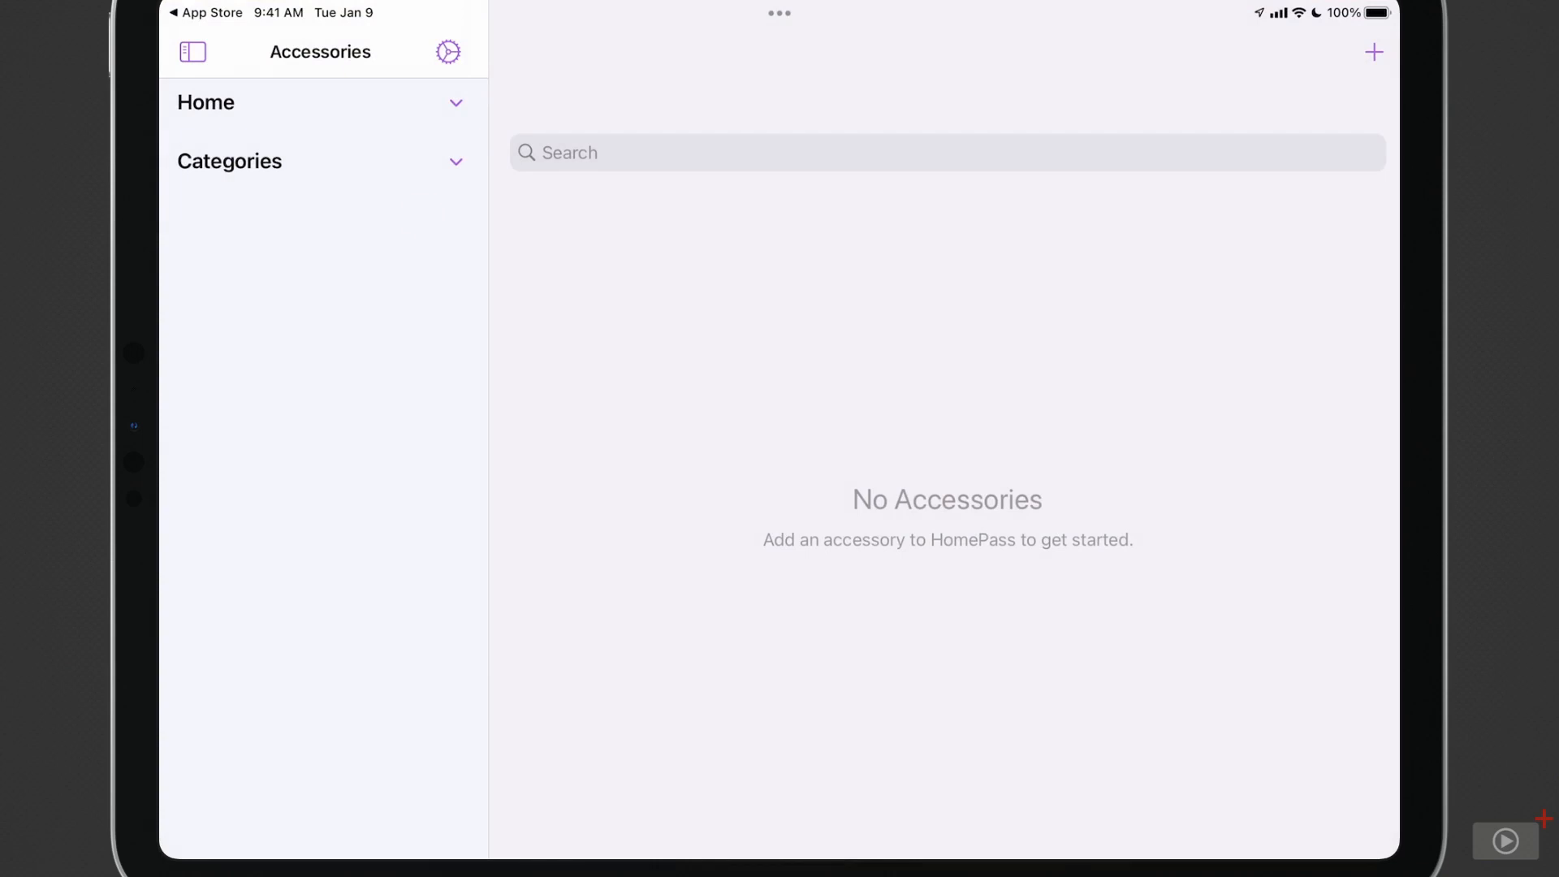
{"action": "left_click", "coordinate": [416, 221]}
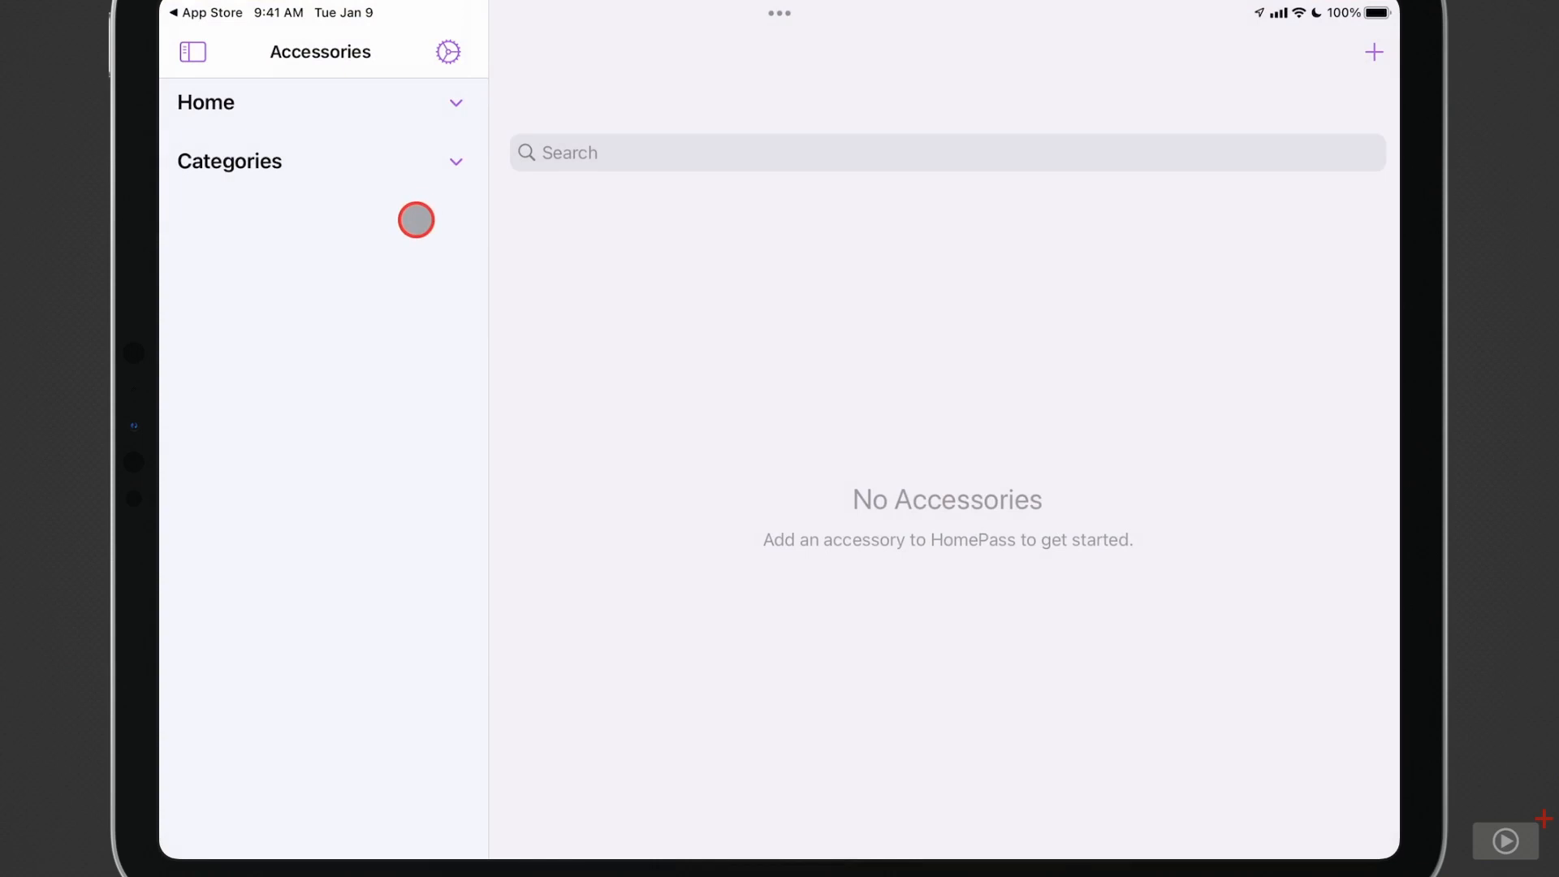
{"action": "mouse_move", "coordinate": [335, 118]}
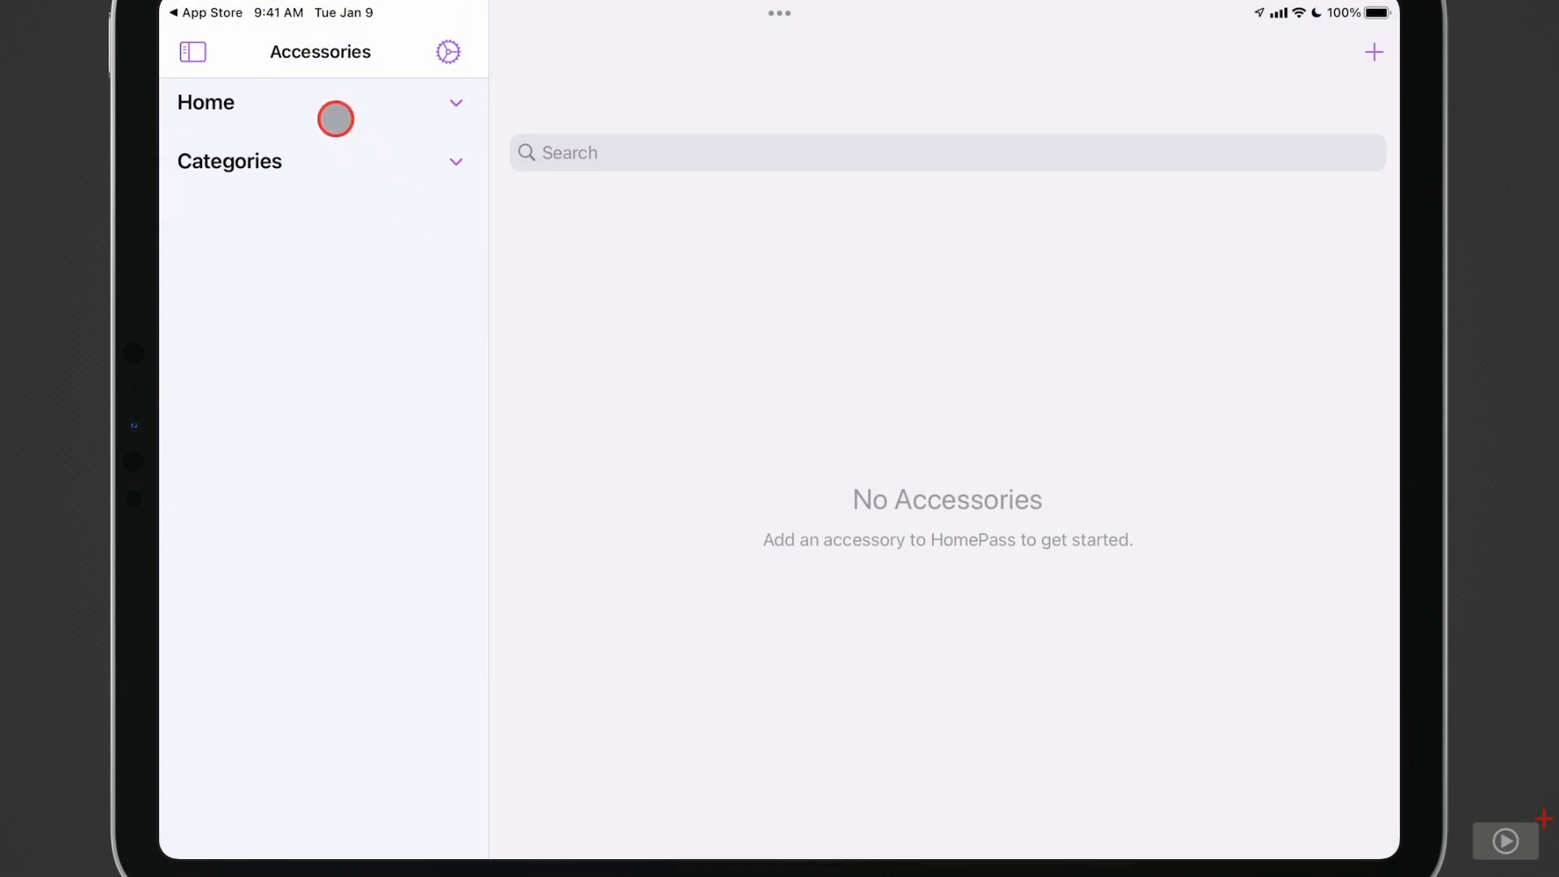
{"action": "mouse_move", "coordinate": [341, 153]}
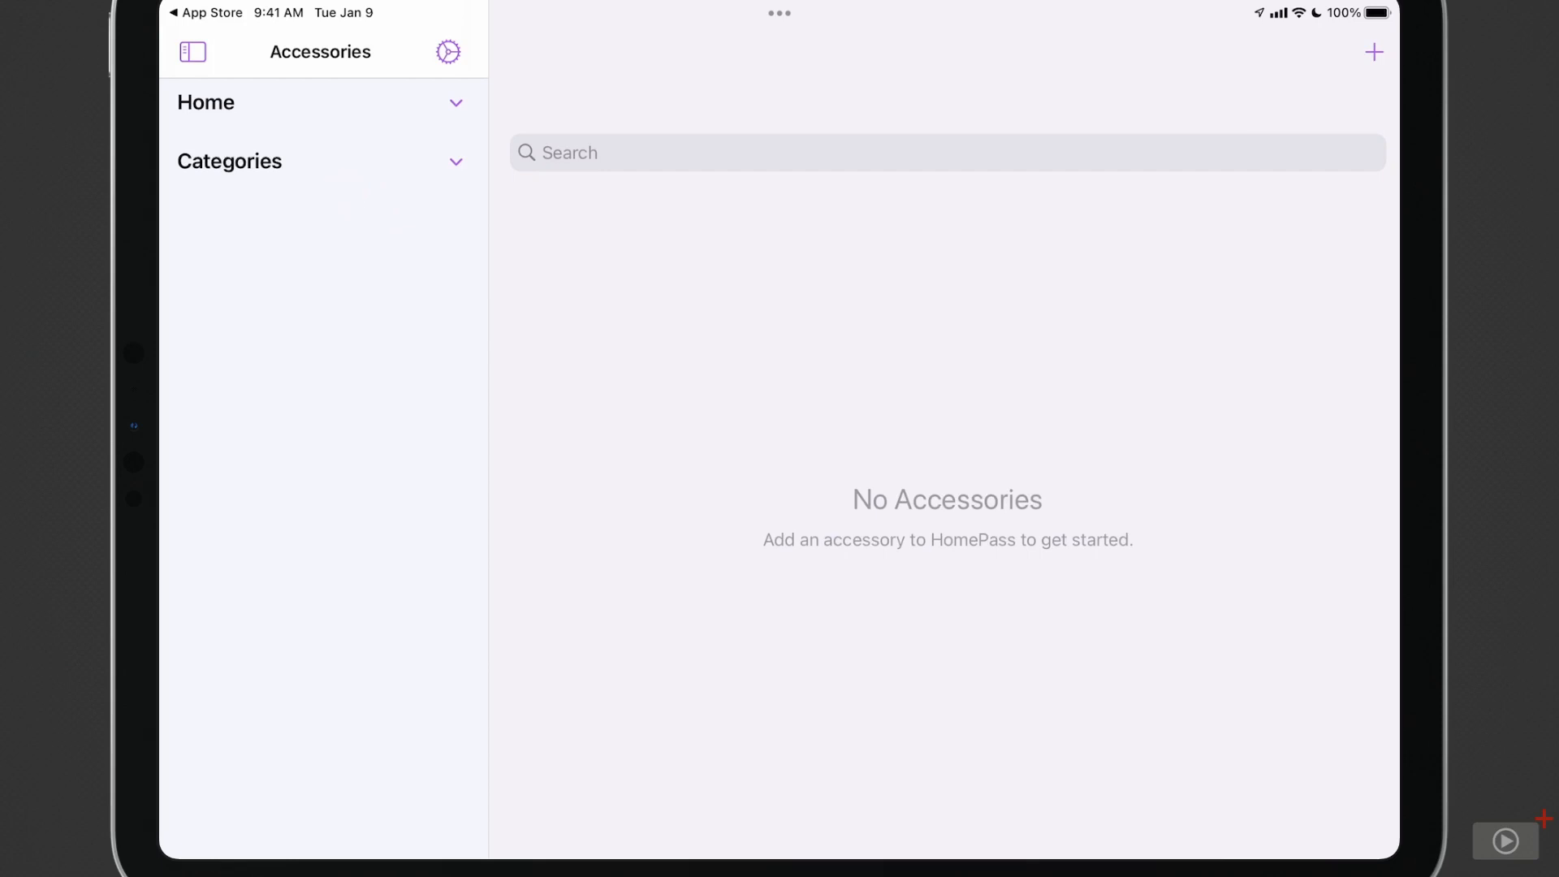
{"action": "left_click", "coordinate": [344, 208]}
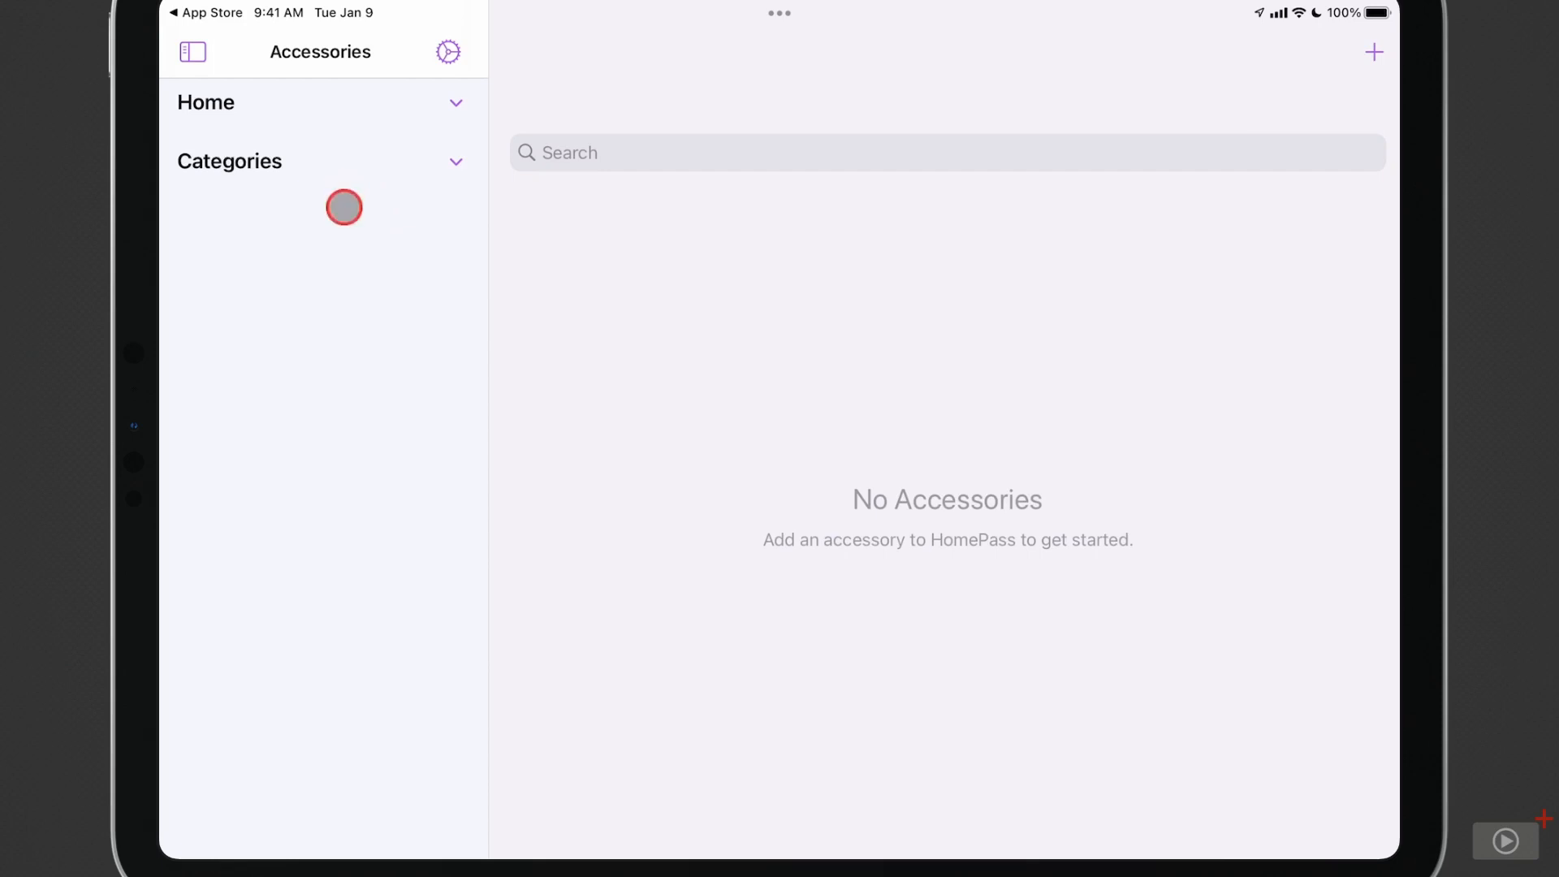
{"action": "mouse_move", "coordinate": [603, 249]}
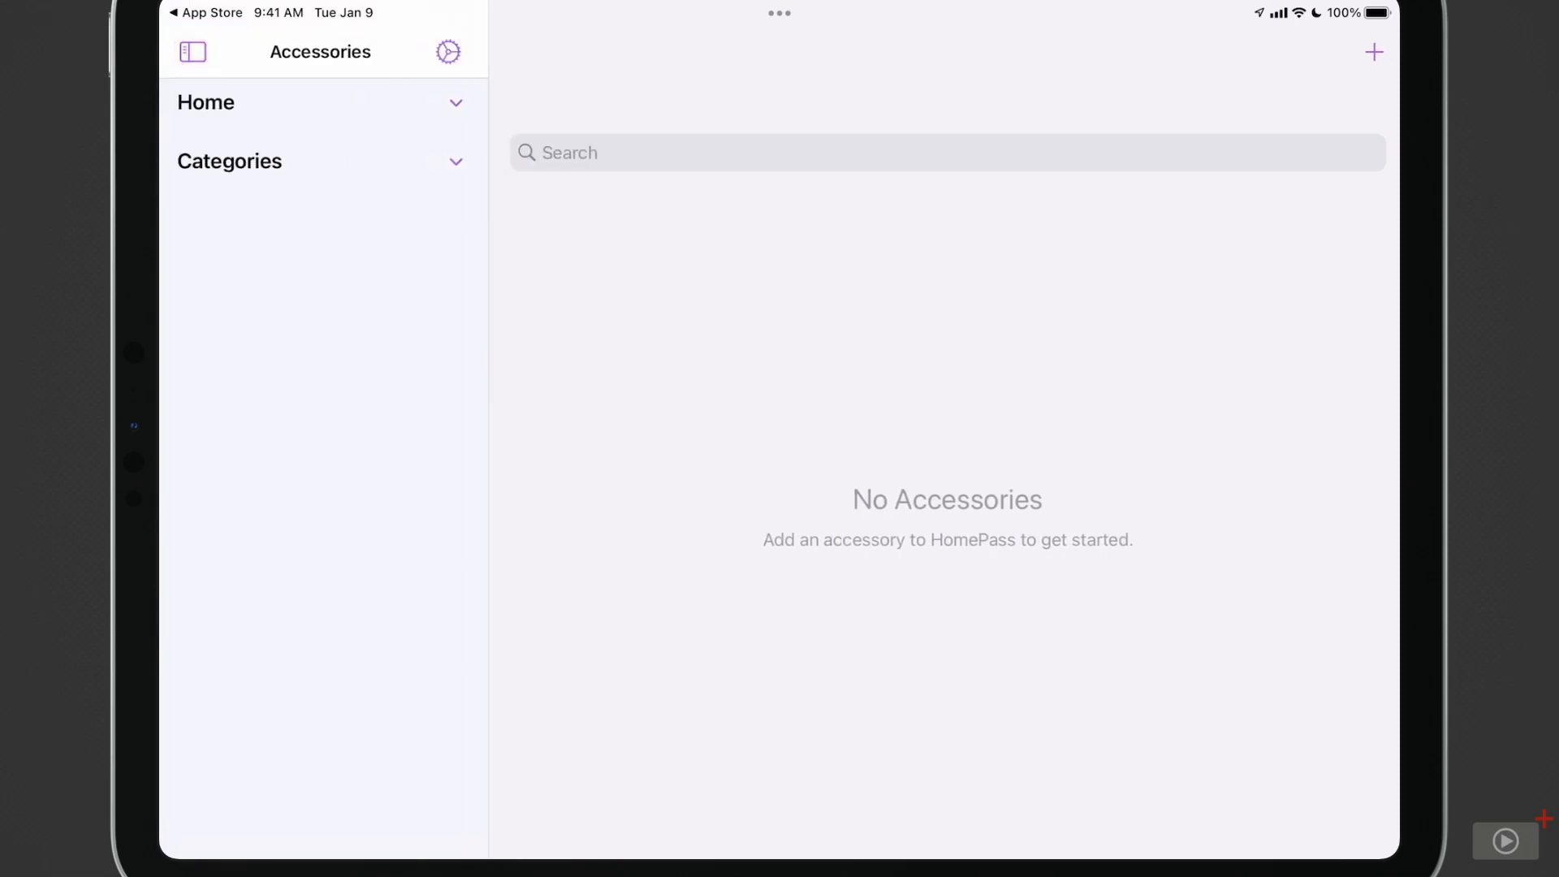
{"action": "left_click", "coordinate": [257, 52]}
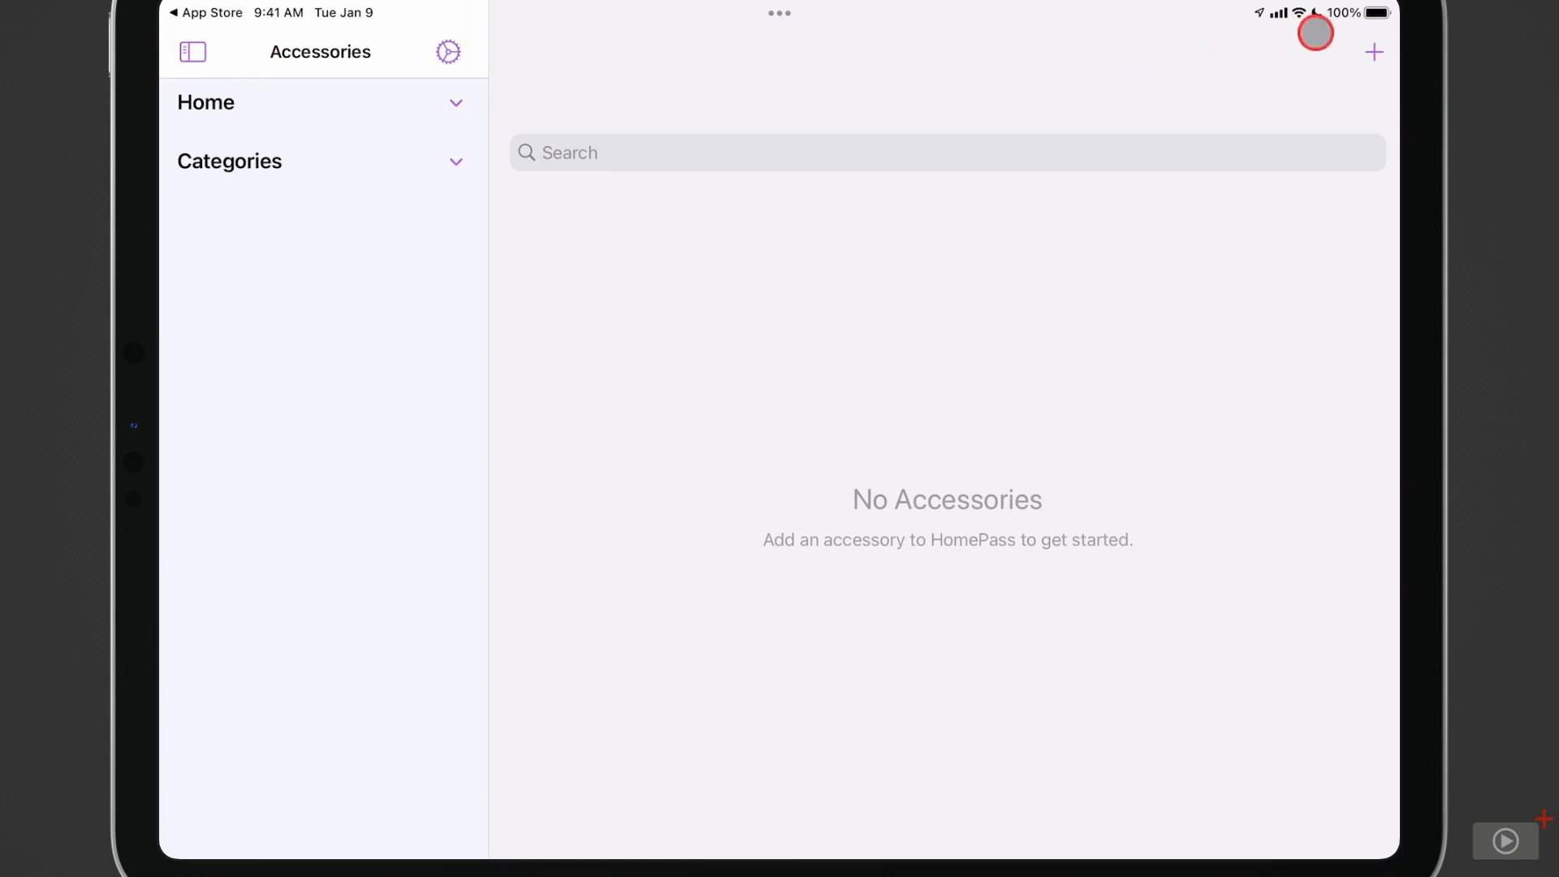
- Start adding an accessory and choose Add Existing Accessory to list My Home devices by room
{"action": "left_click", "coordinate": [1371, 52]}
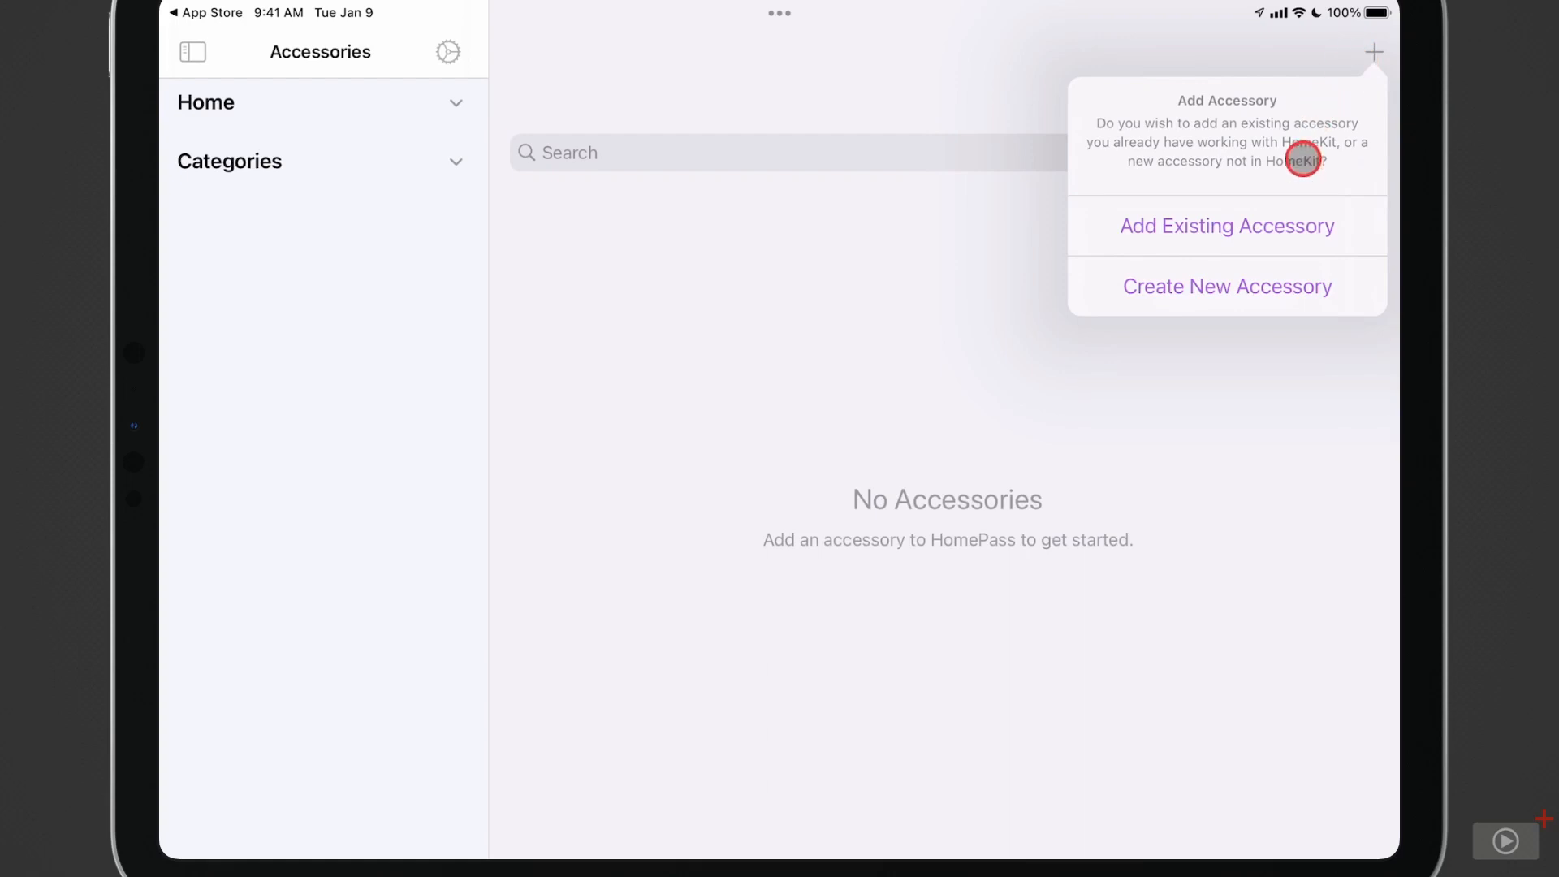
{"action": "left_click", "coordinate": [1228, 226]}
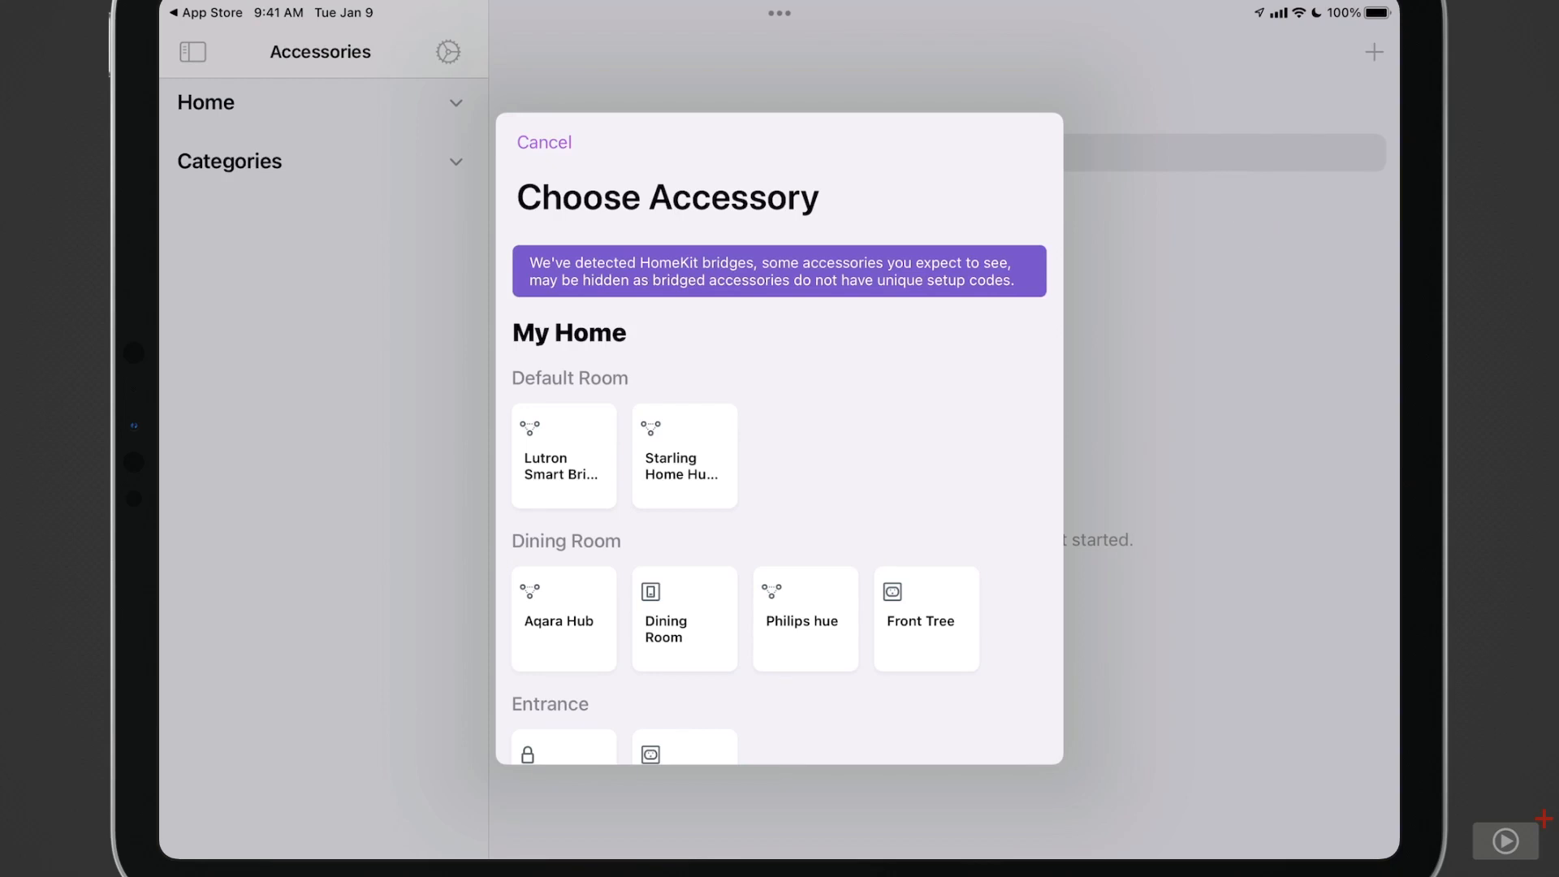
{"action": "left_click", "coordinate": [923, 442]}
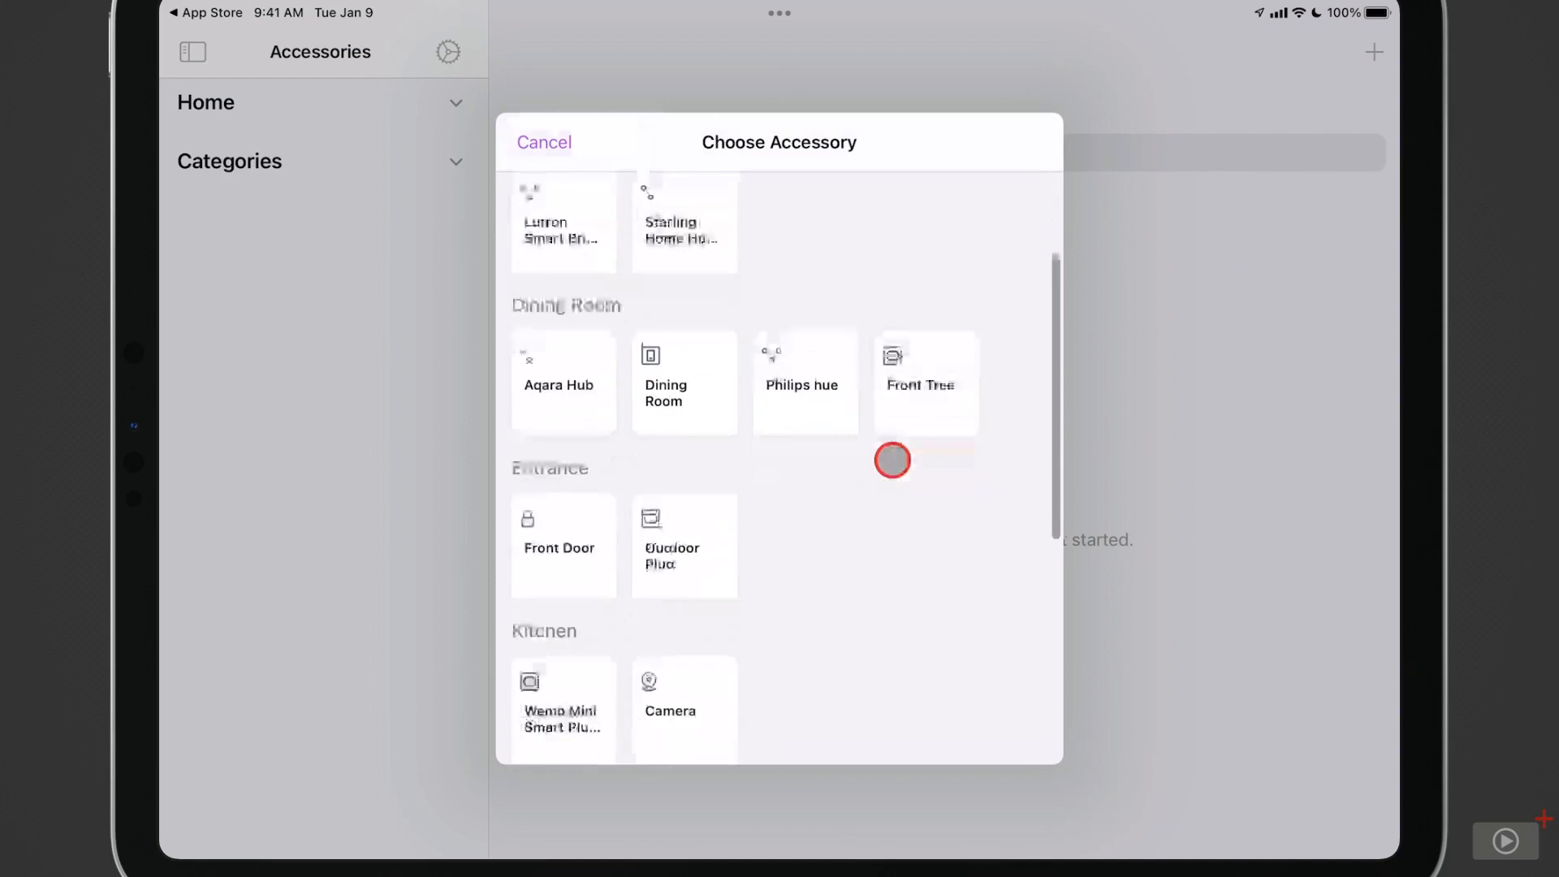
- Scroll the Choose Accessory sheet down to the Entrance room with the Outdoor Plug
{"action": "scroll", "scroll_direction": "down", "scroll_amount": 3}
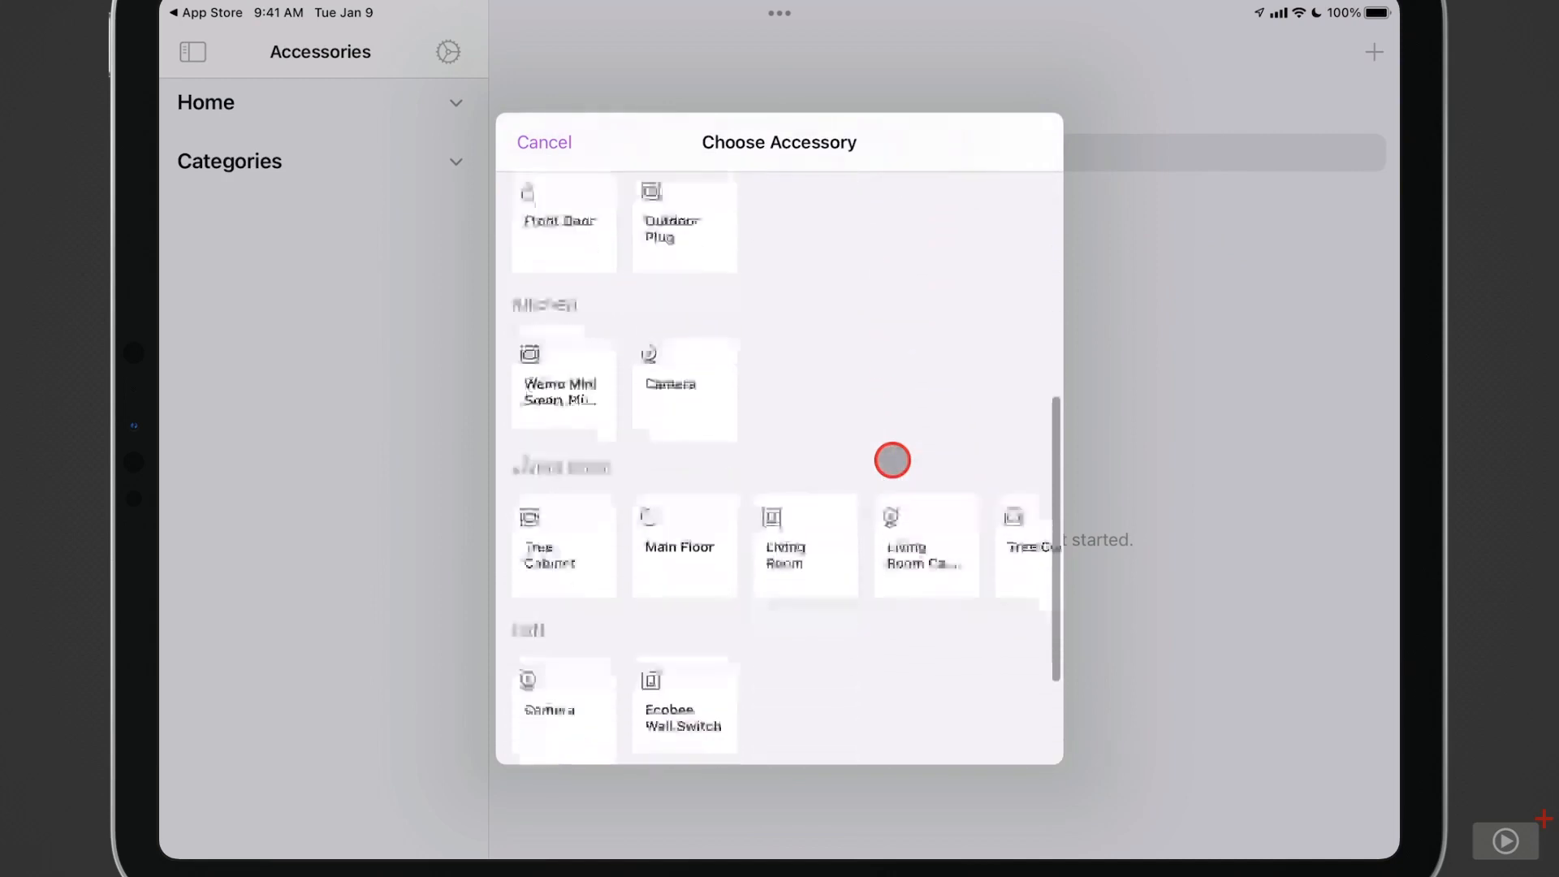
{"action": "scroll", "scroll_direction": "down", "scroll_amount": 3}
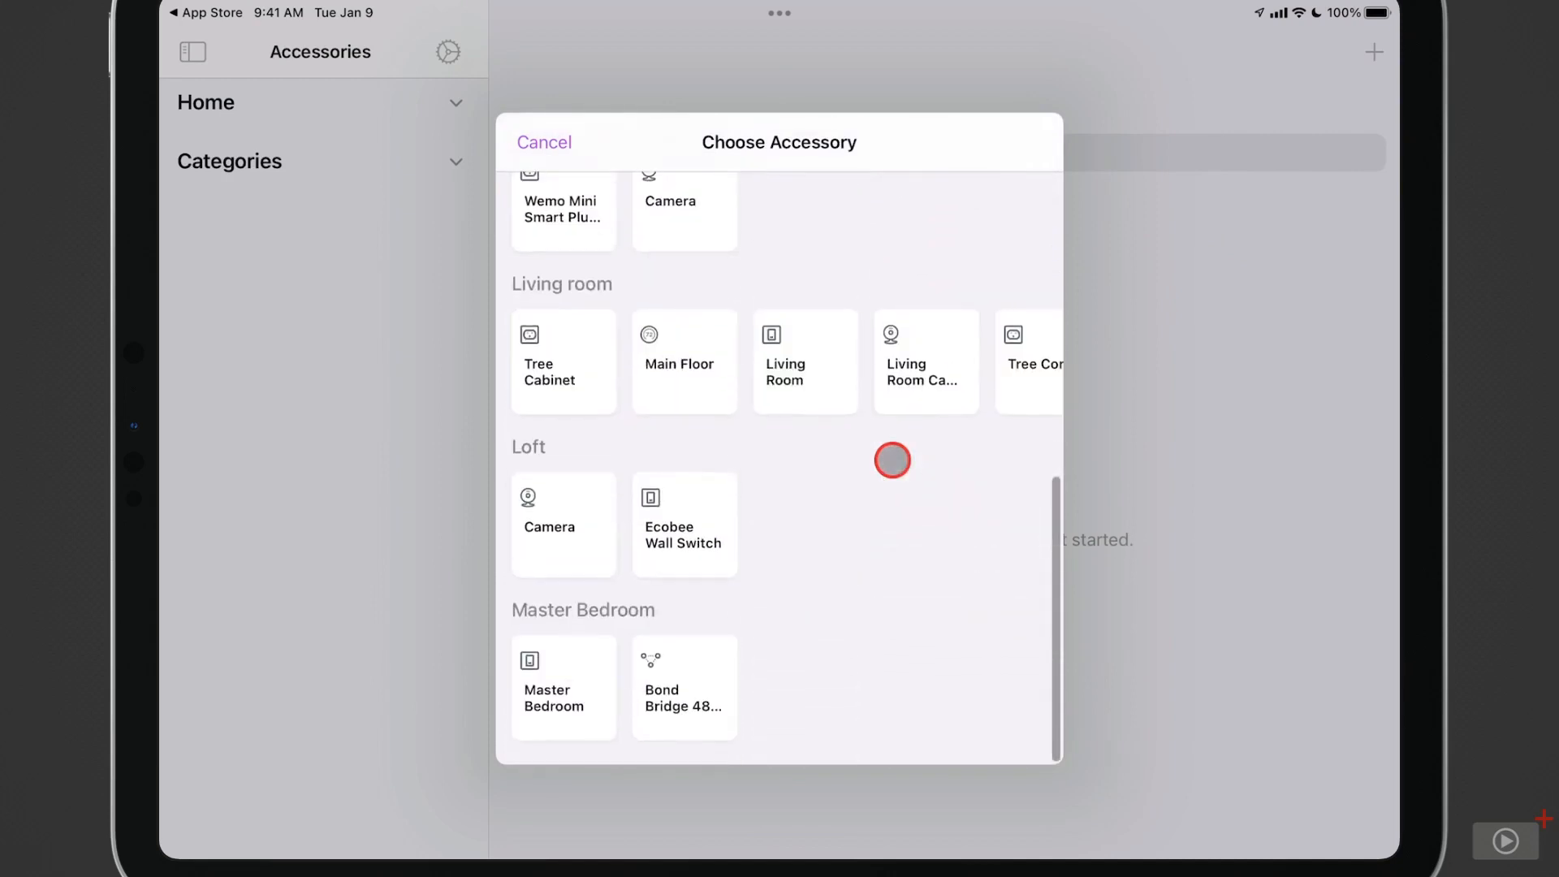
{"action": "scroll", "scroll_direction": "down", "scroll_amount": 3}
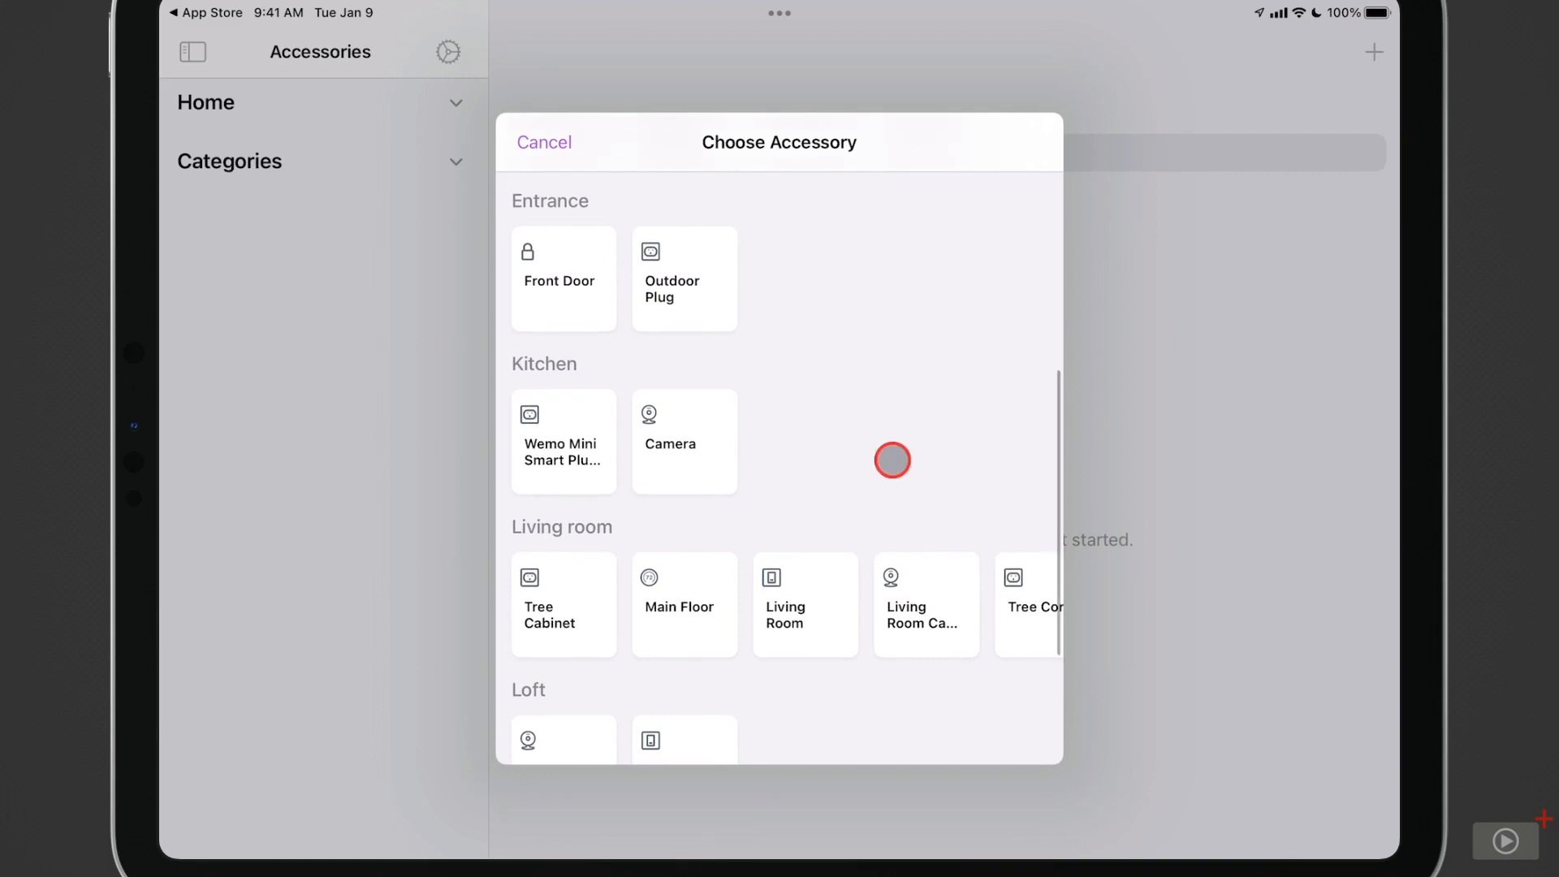
{"action": "scroll", "scroll_direction": "down", "scroll_amount": 3}
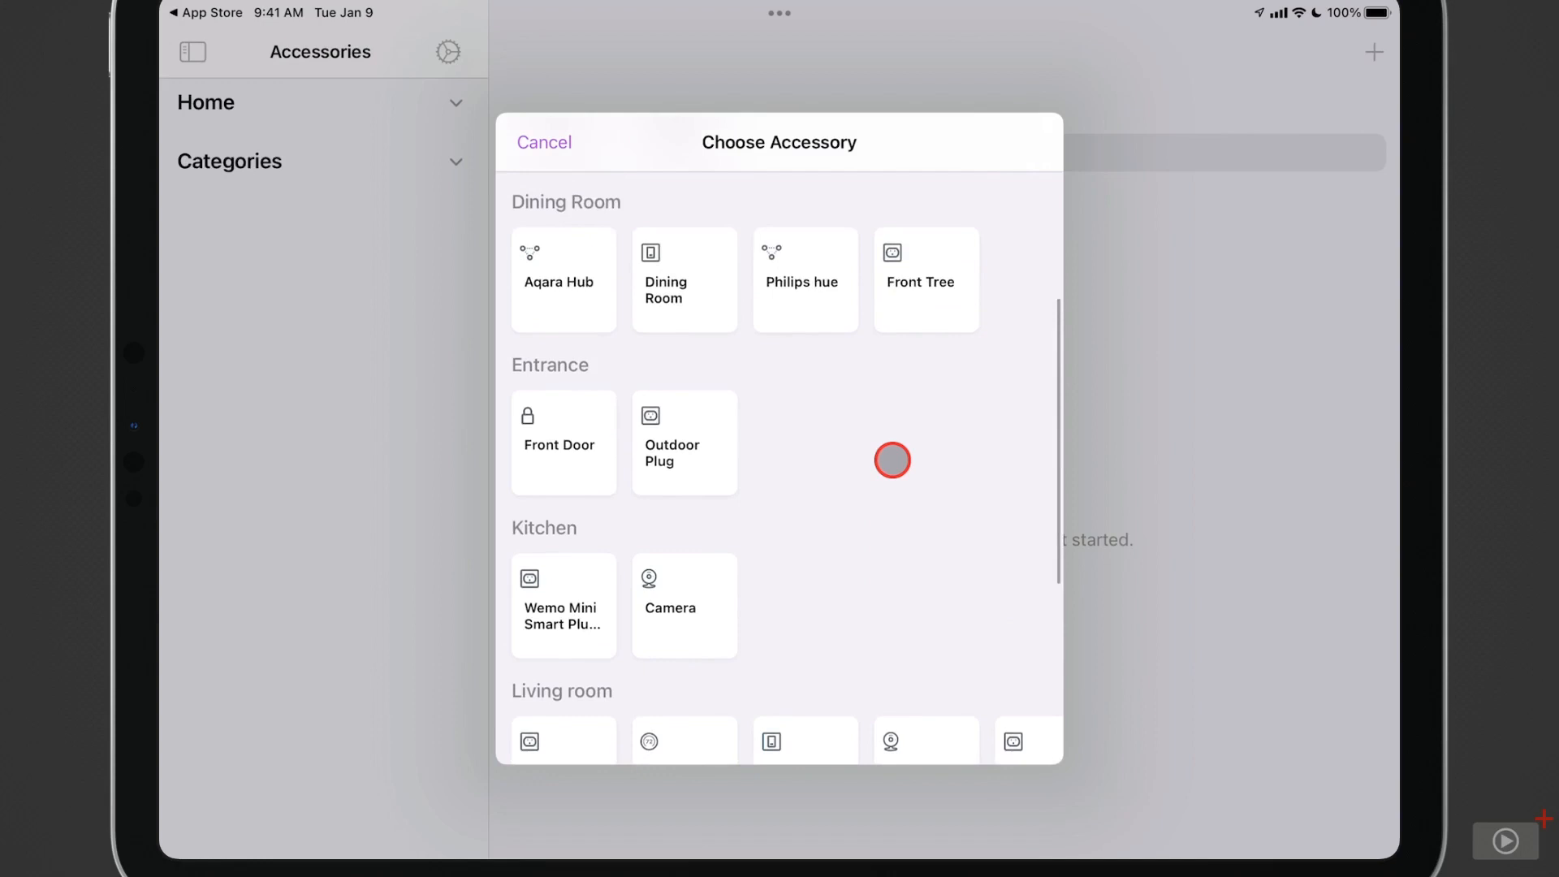
{"action": "scroll", "scroll_direction": "down", "scroll_amount": 3}
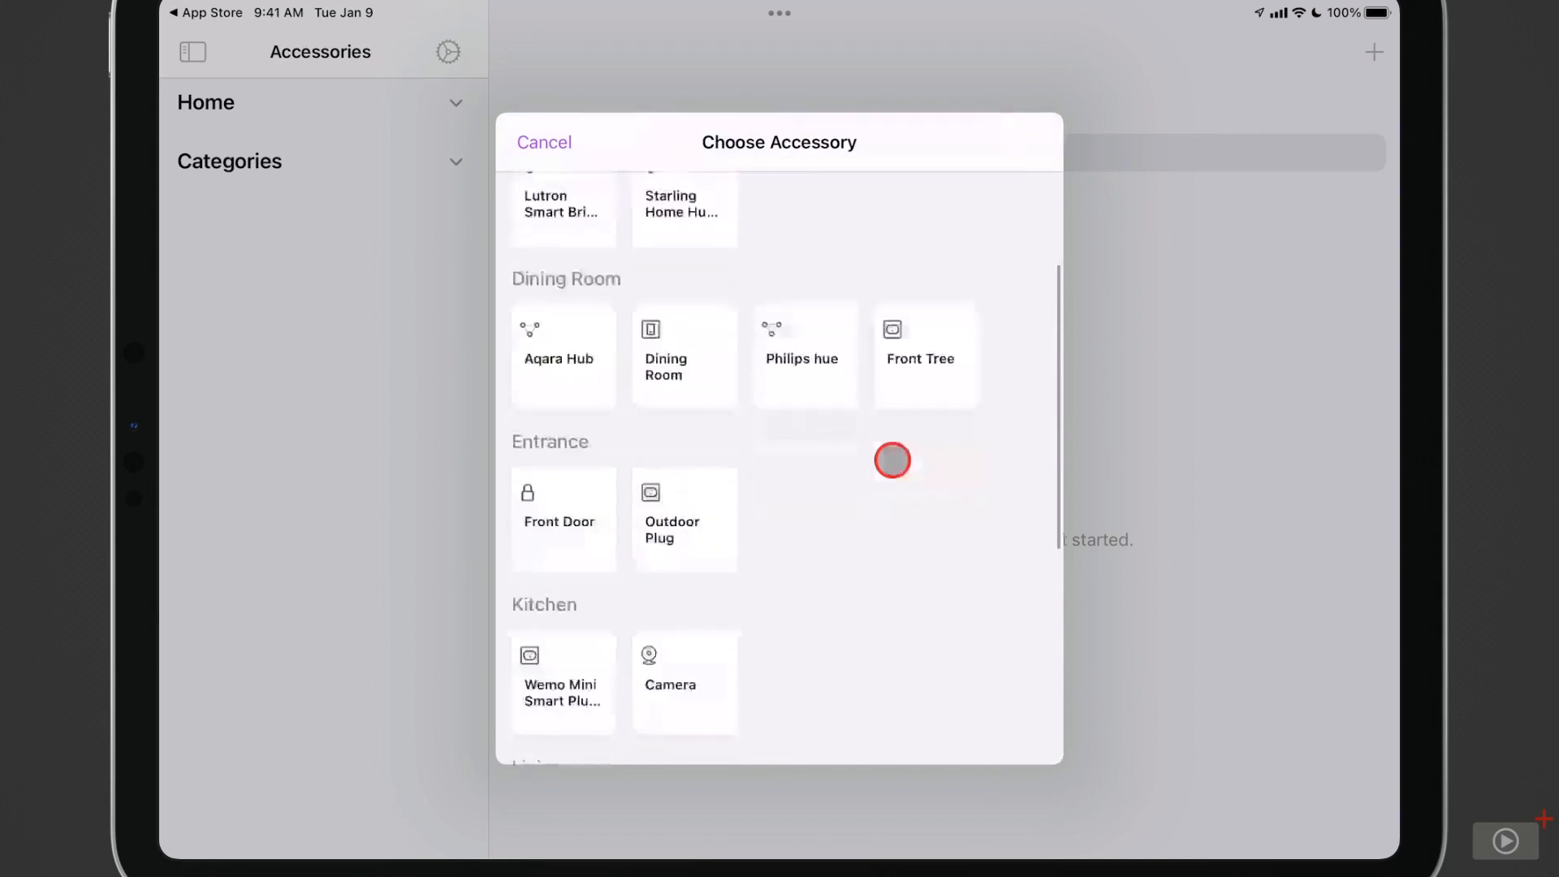
{"action": "mouse_move", "coordinate": [616, 569]}
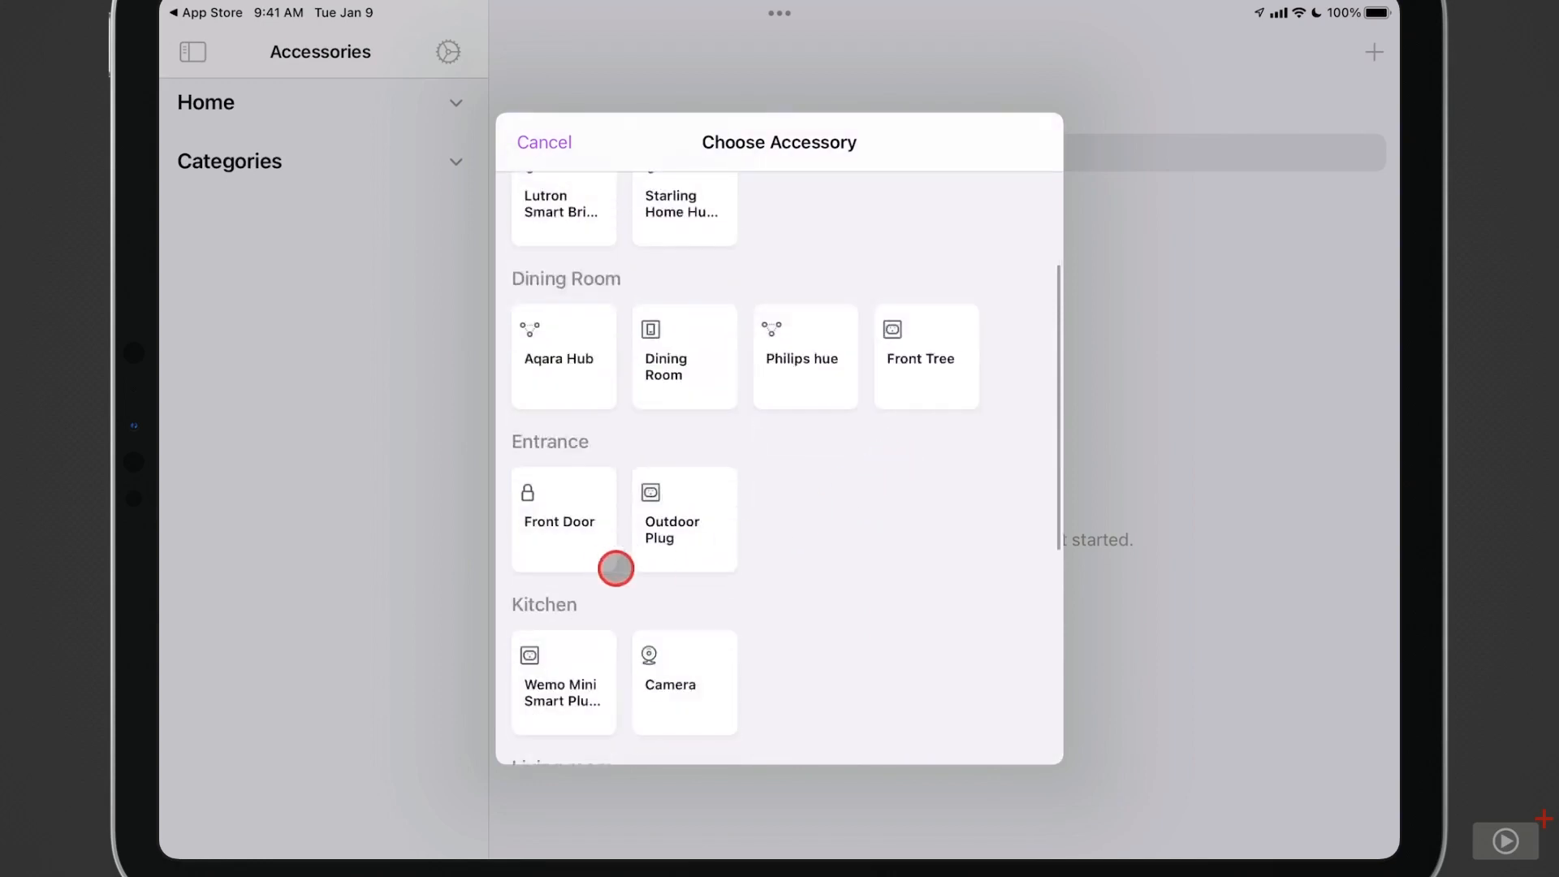
{"action": "left_click", "coordinate": [682, 518]}
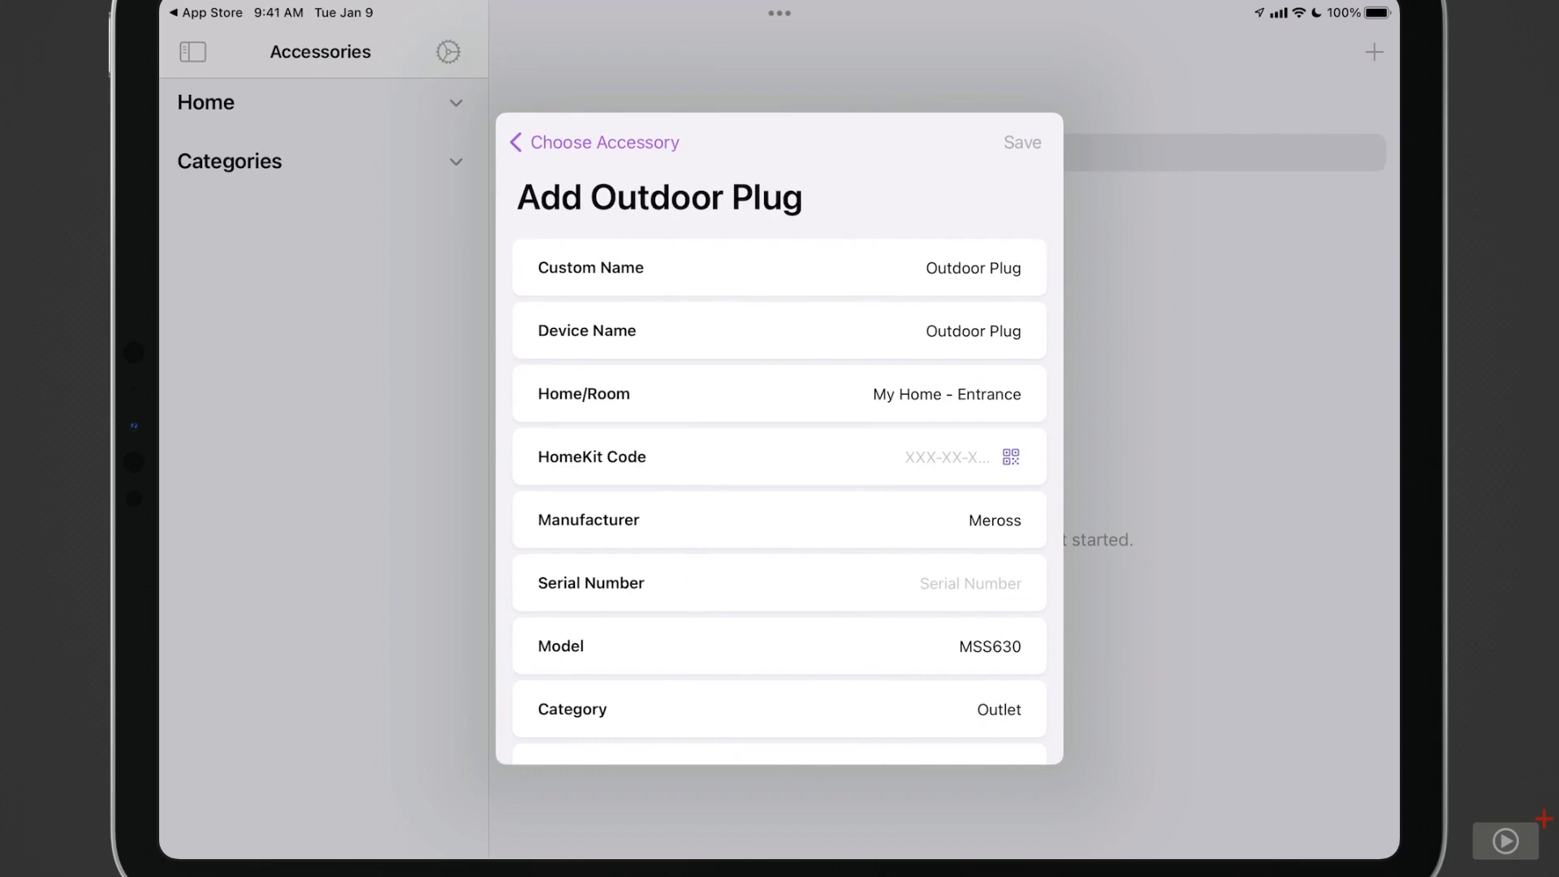
{"action": "left_click", "coordinate": [740, 422]}
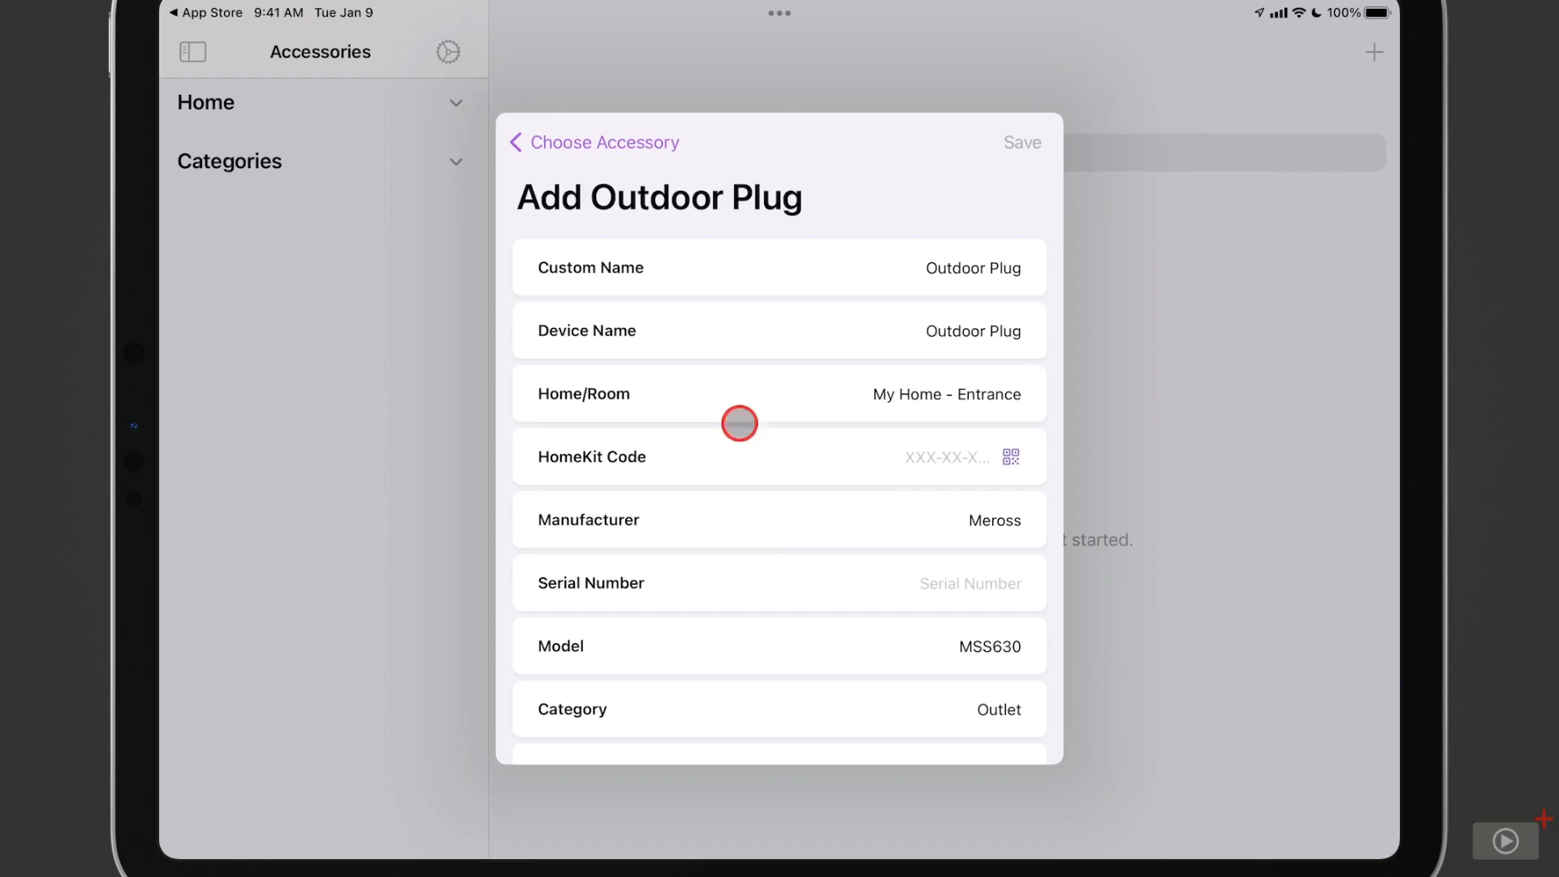
{"action": "mouse_move", "coordinate": [762, 236]}
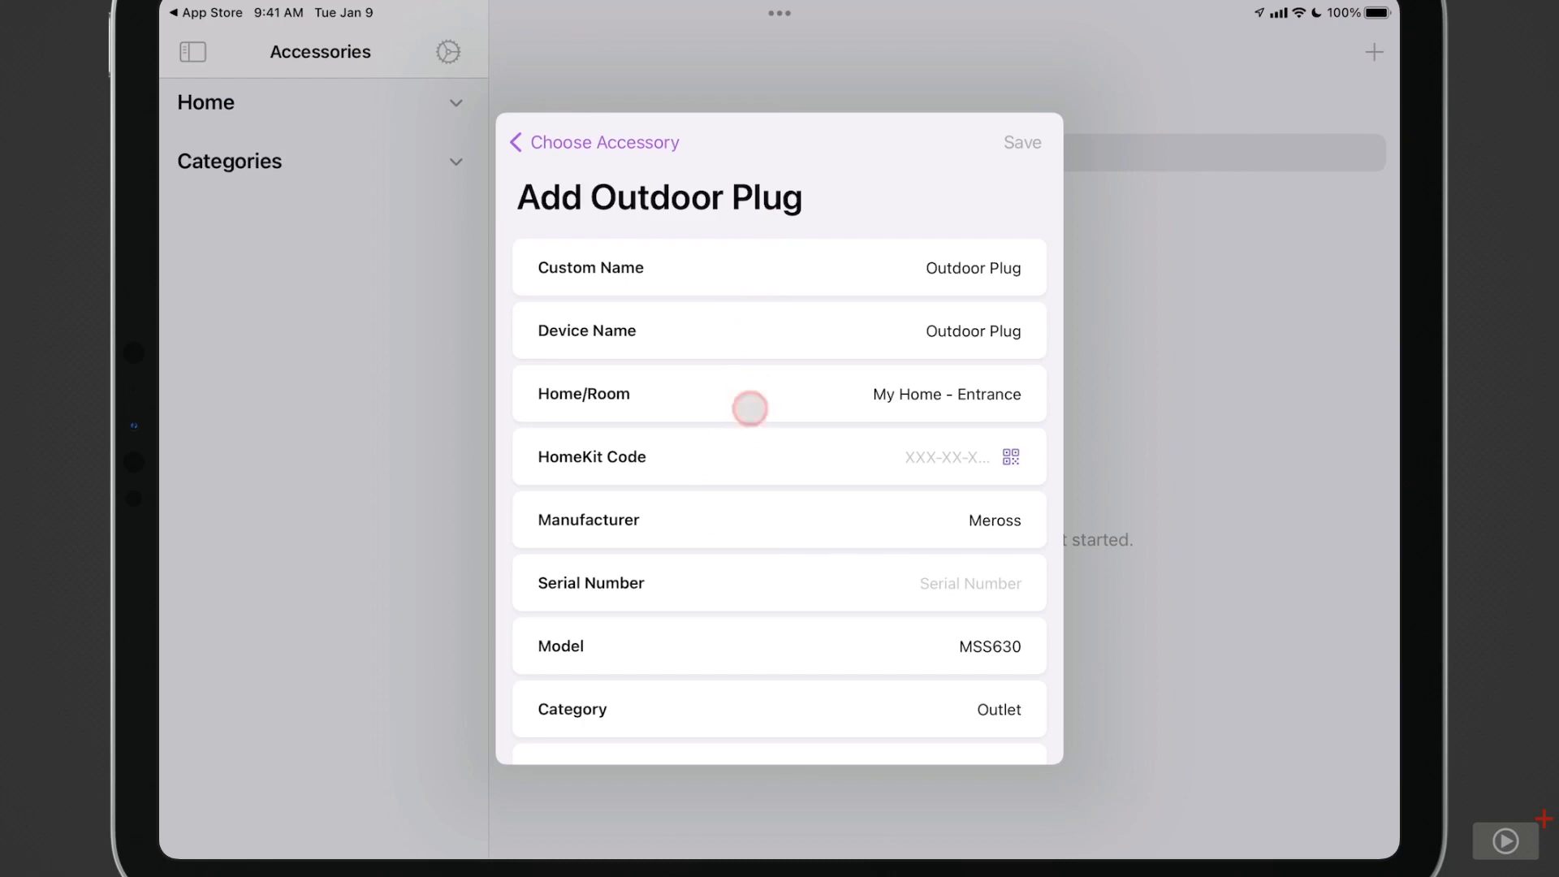
{"action": "left_click", "coordinate": [751, 408]}
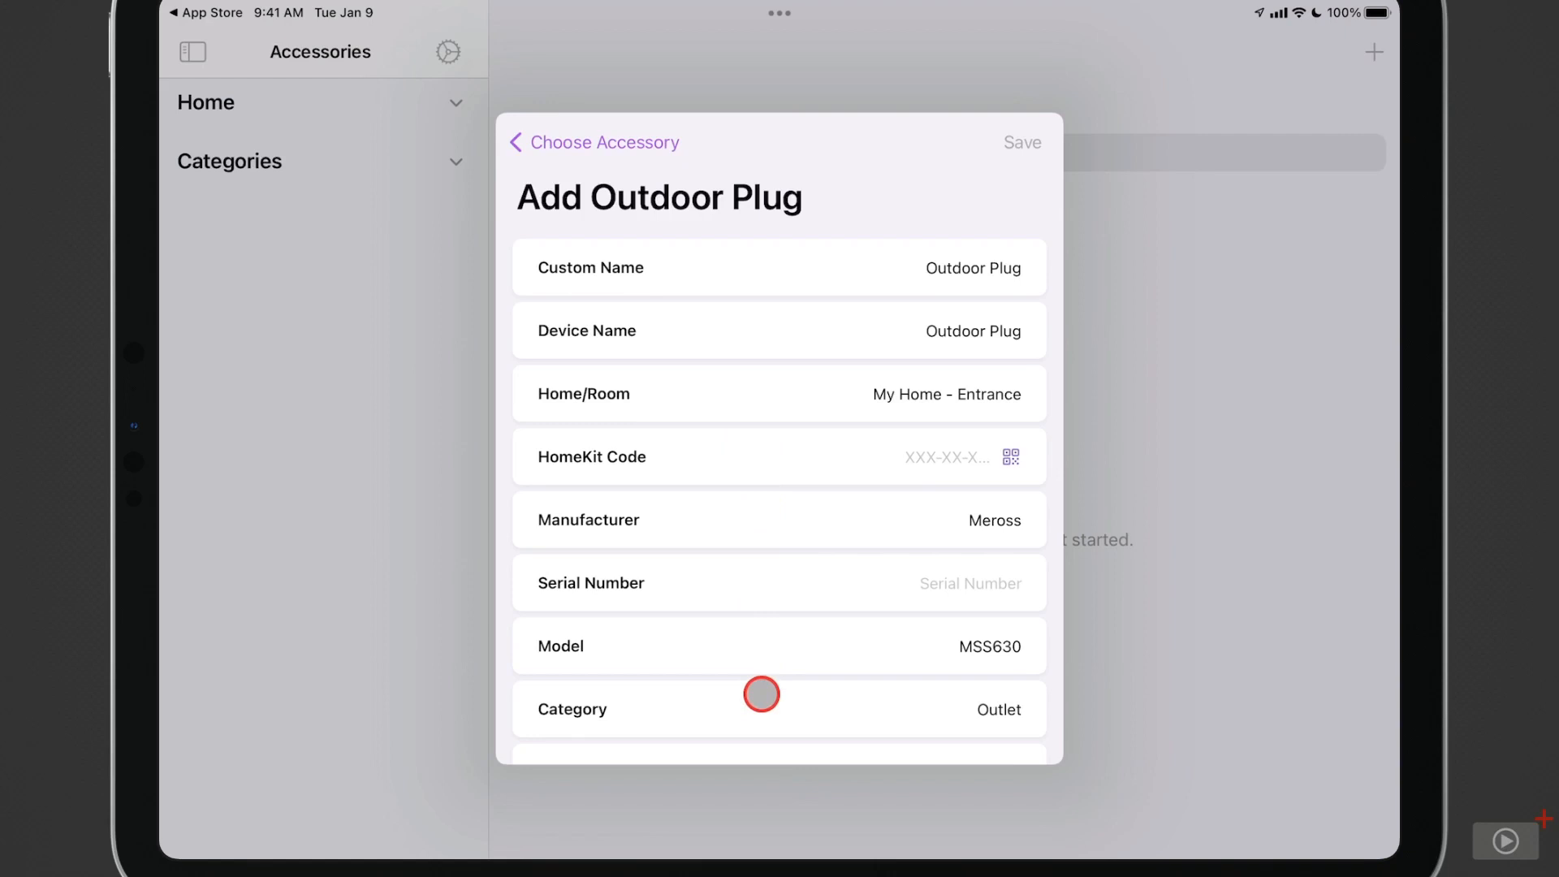
{"action": "scroll", "scroll_direction": "down", "scroll_amount": 3}
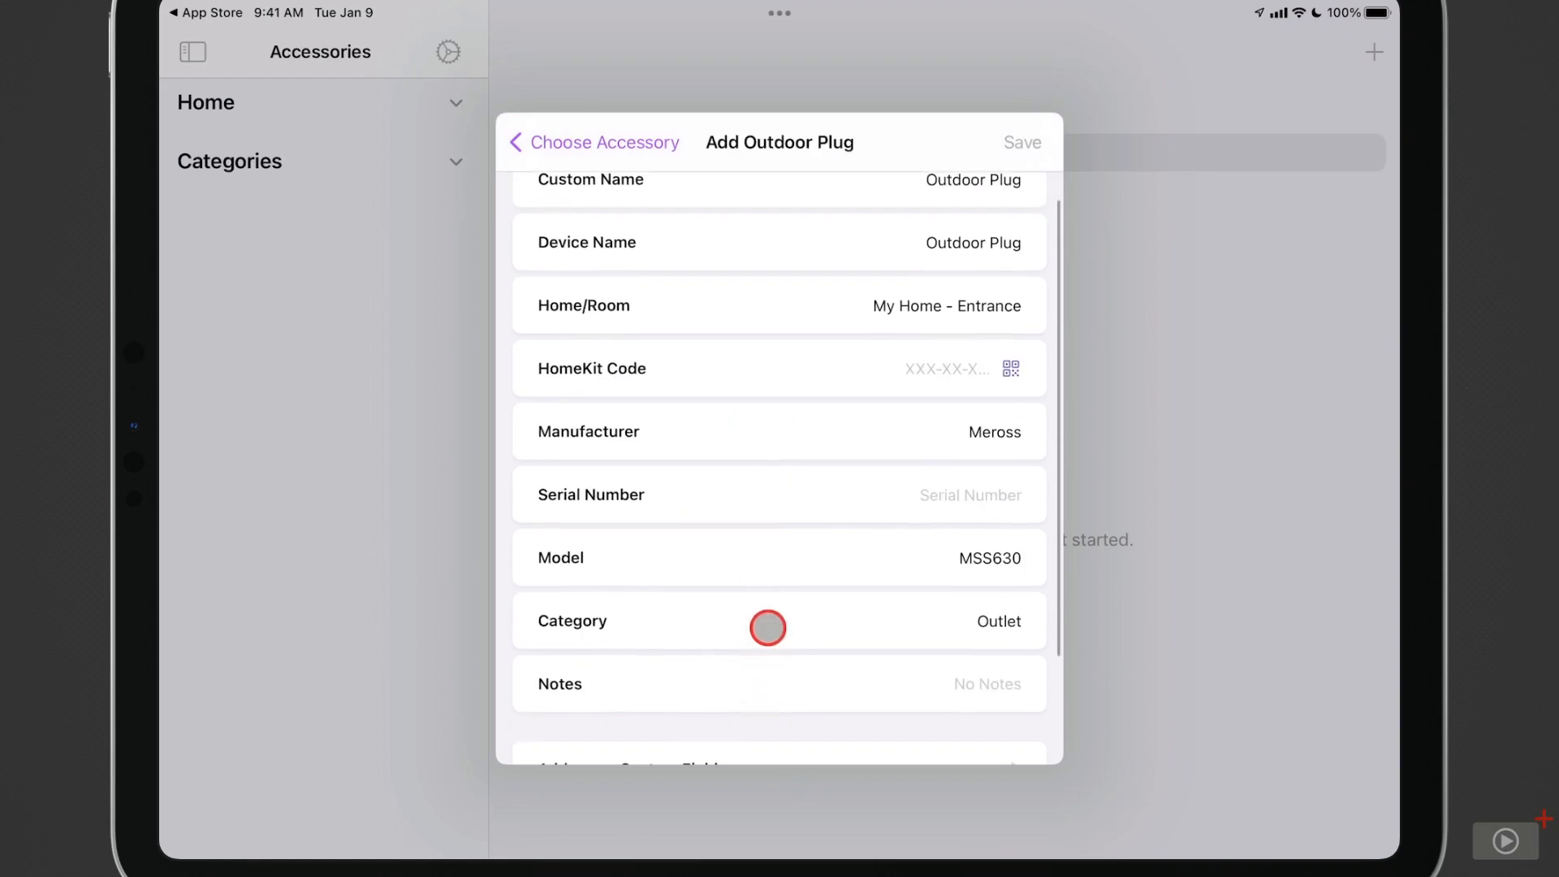
{"action": "scroll", "scroll_direction": "down", "scroll_amount": 3}
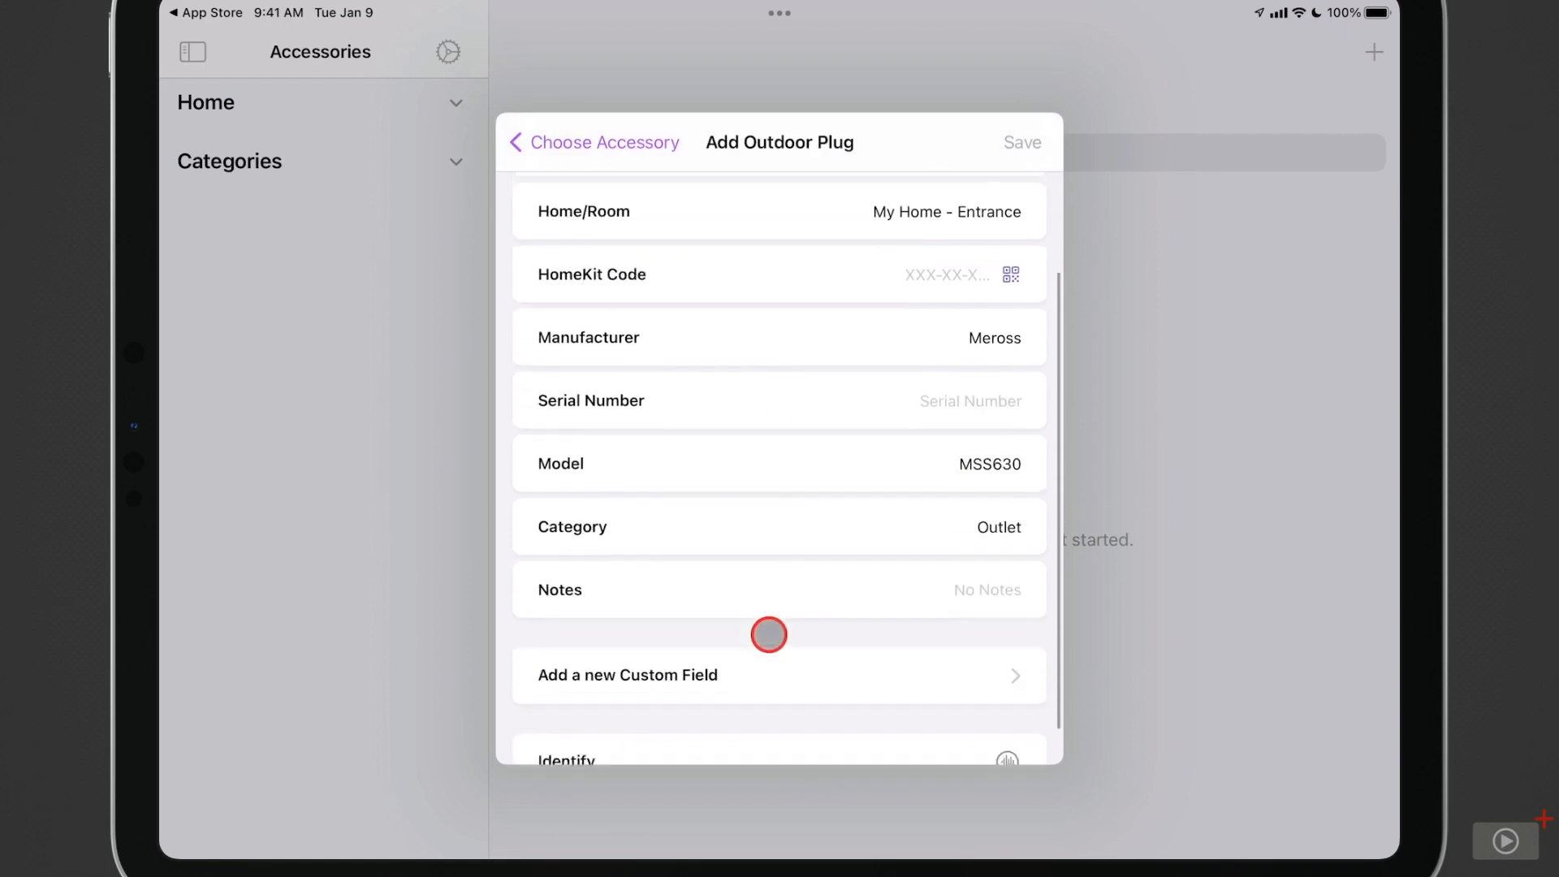
{"action": "scroll", "scroll_direction": "down", "scroll_amount": 3}
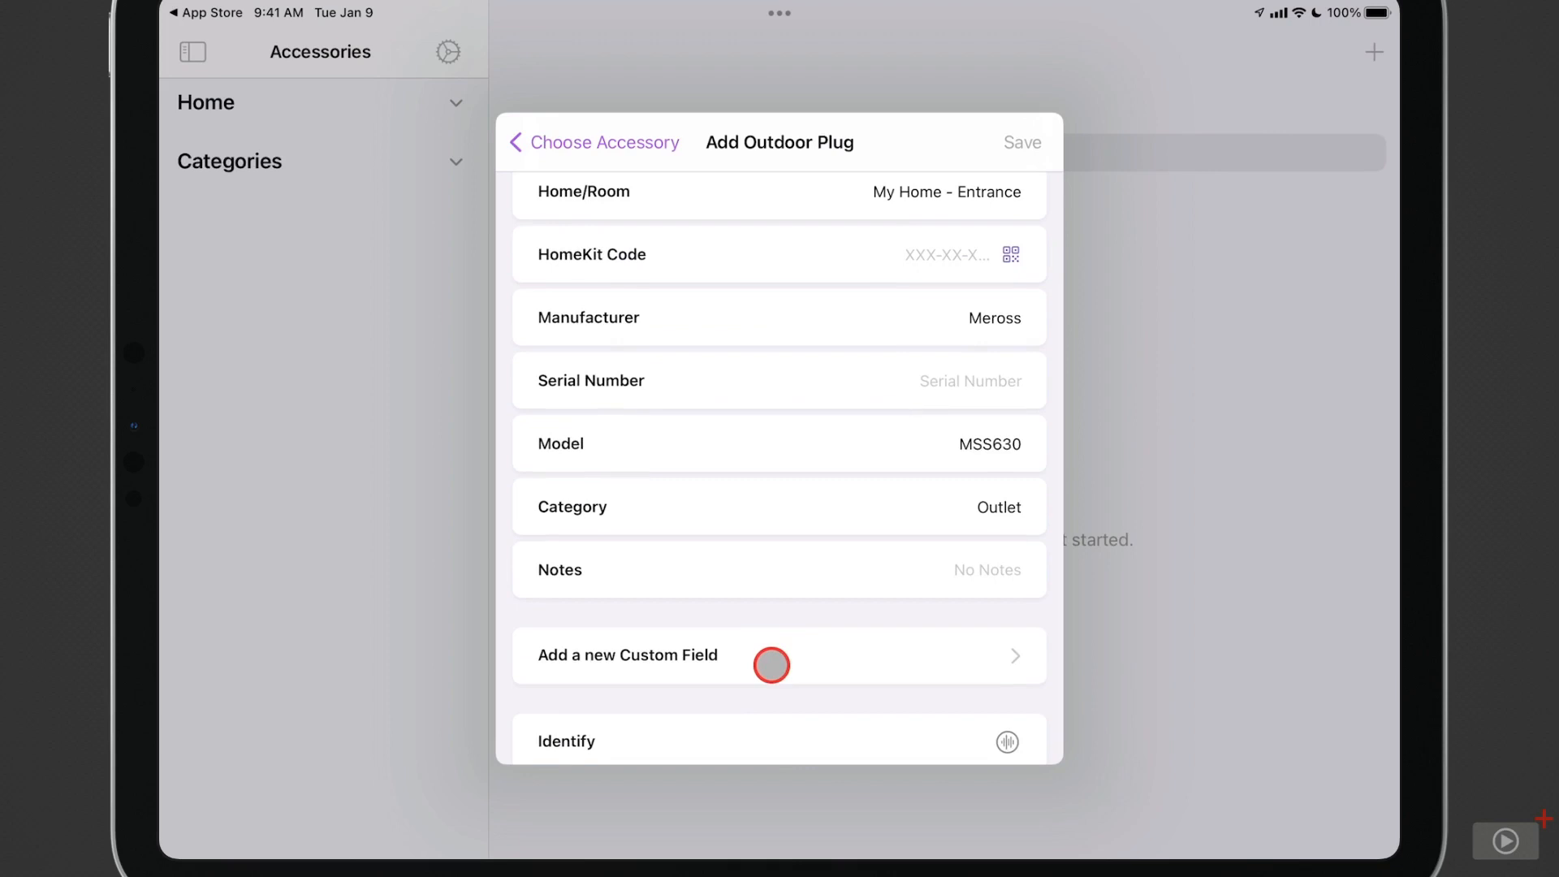
{"action": "scroll", "scroll_direction": "down", "scroll_amount": 3}
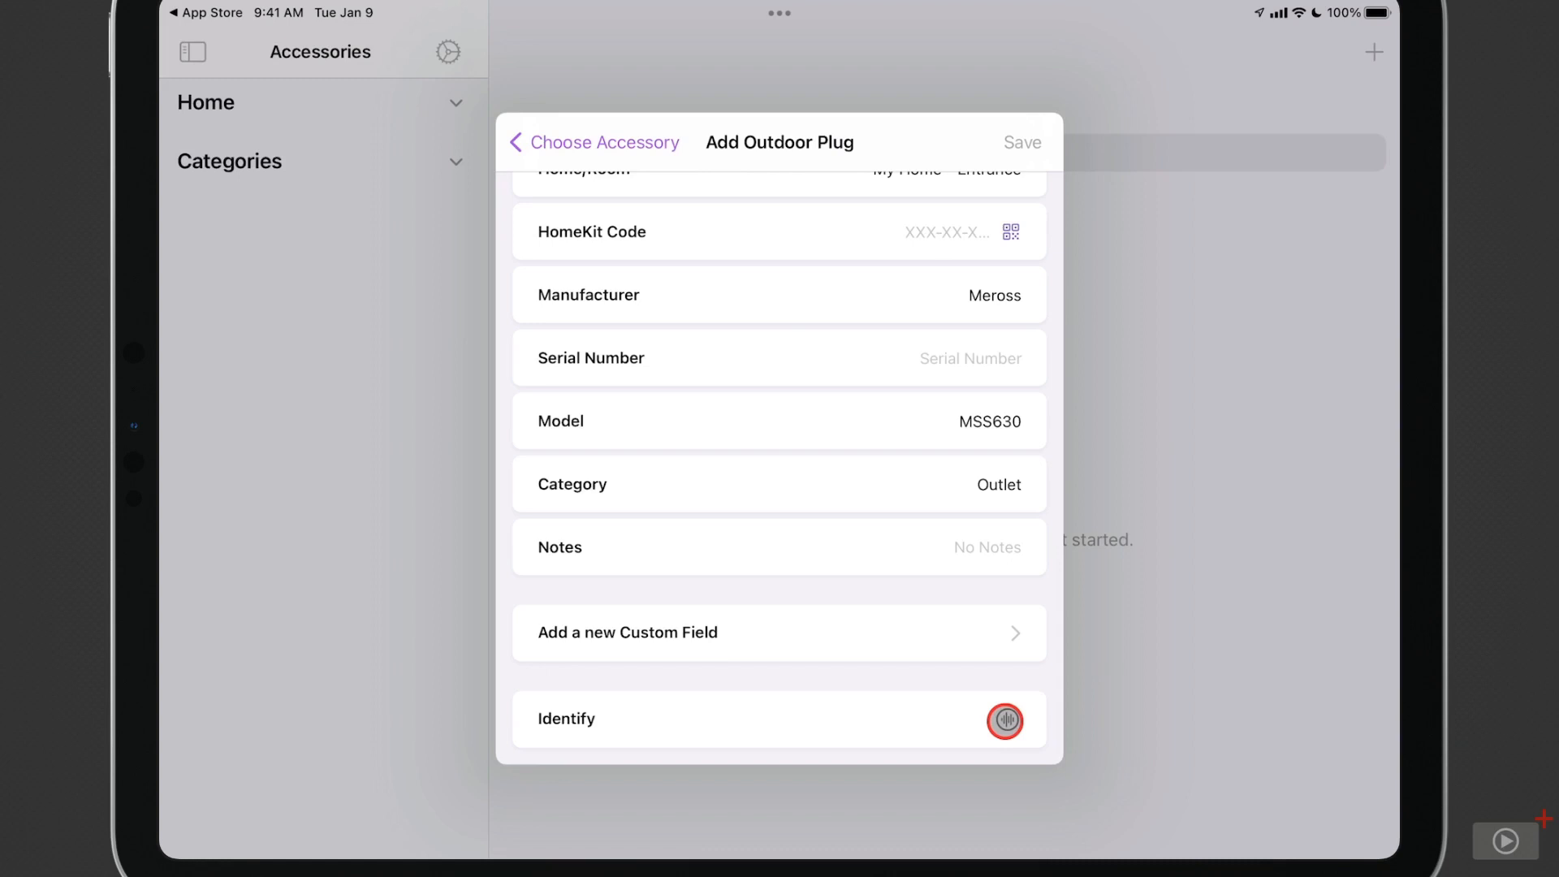
{"action": "left_click", "coordinate": [1007, 722]}
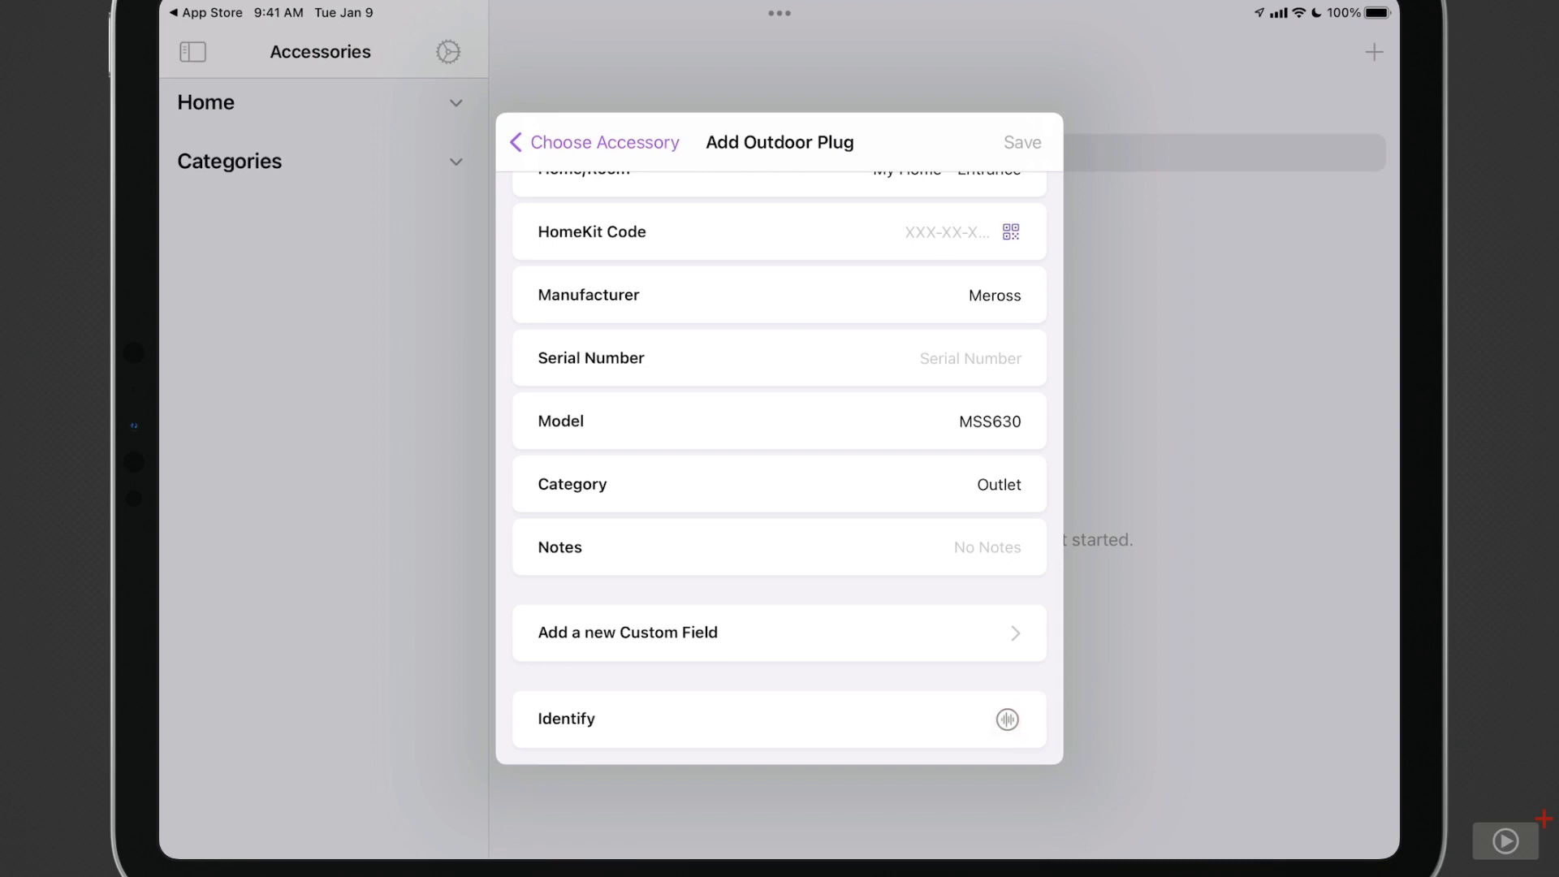
{"action": "scroll", "scroll_direction": "down", "scroll_amount": 3}
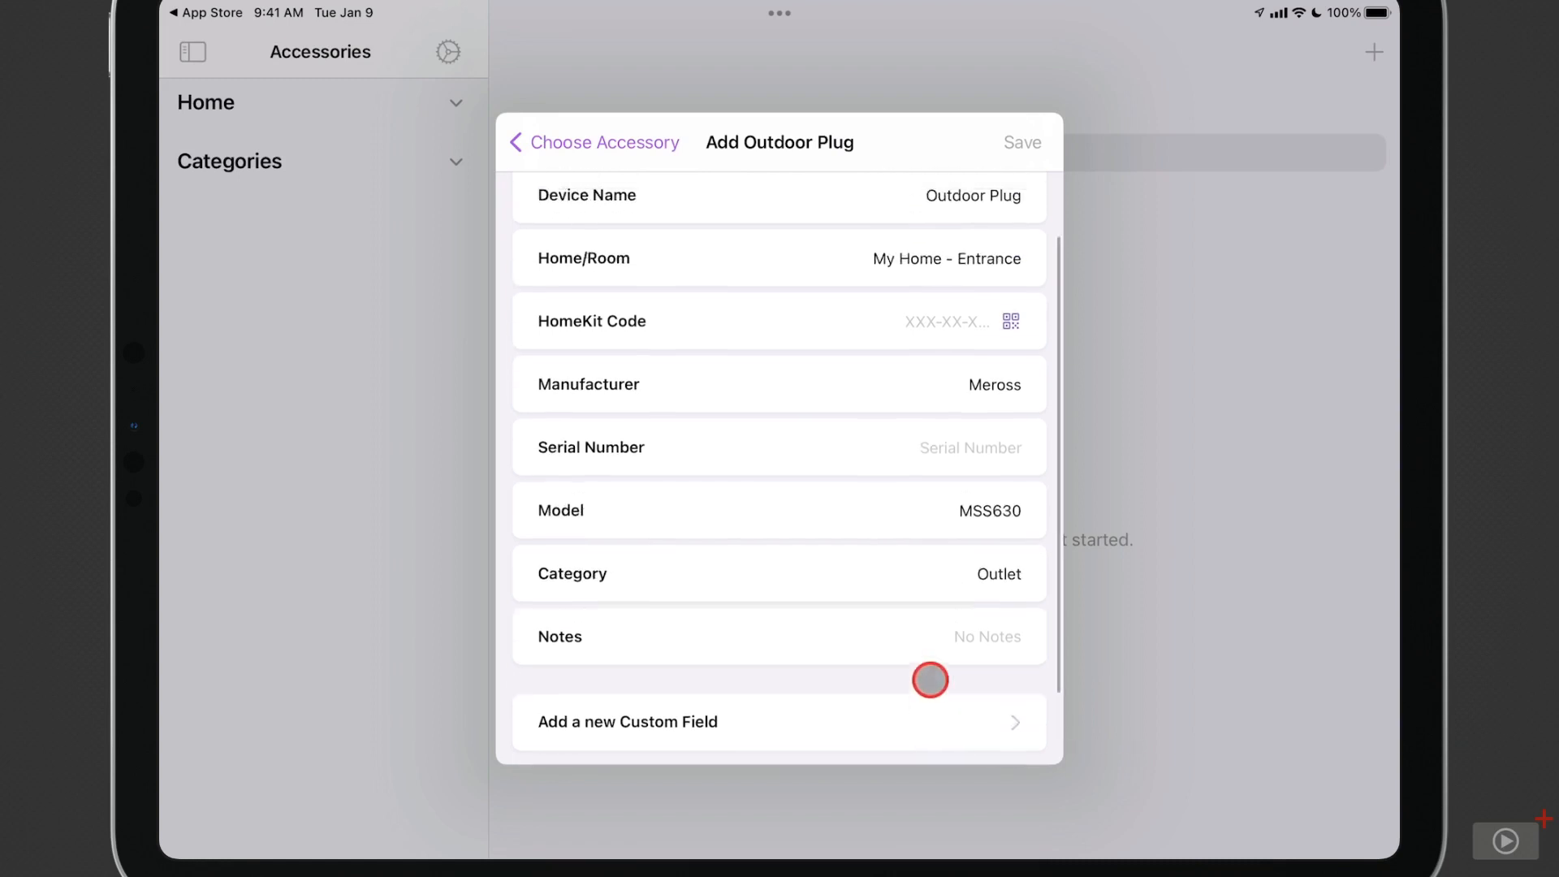
{"action": "scroll", "scroll_direction": "down", "scroll_amount": 3}
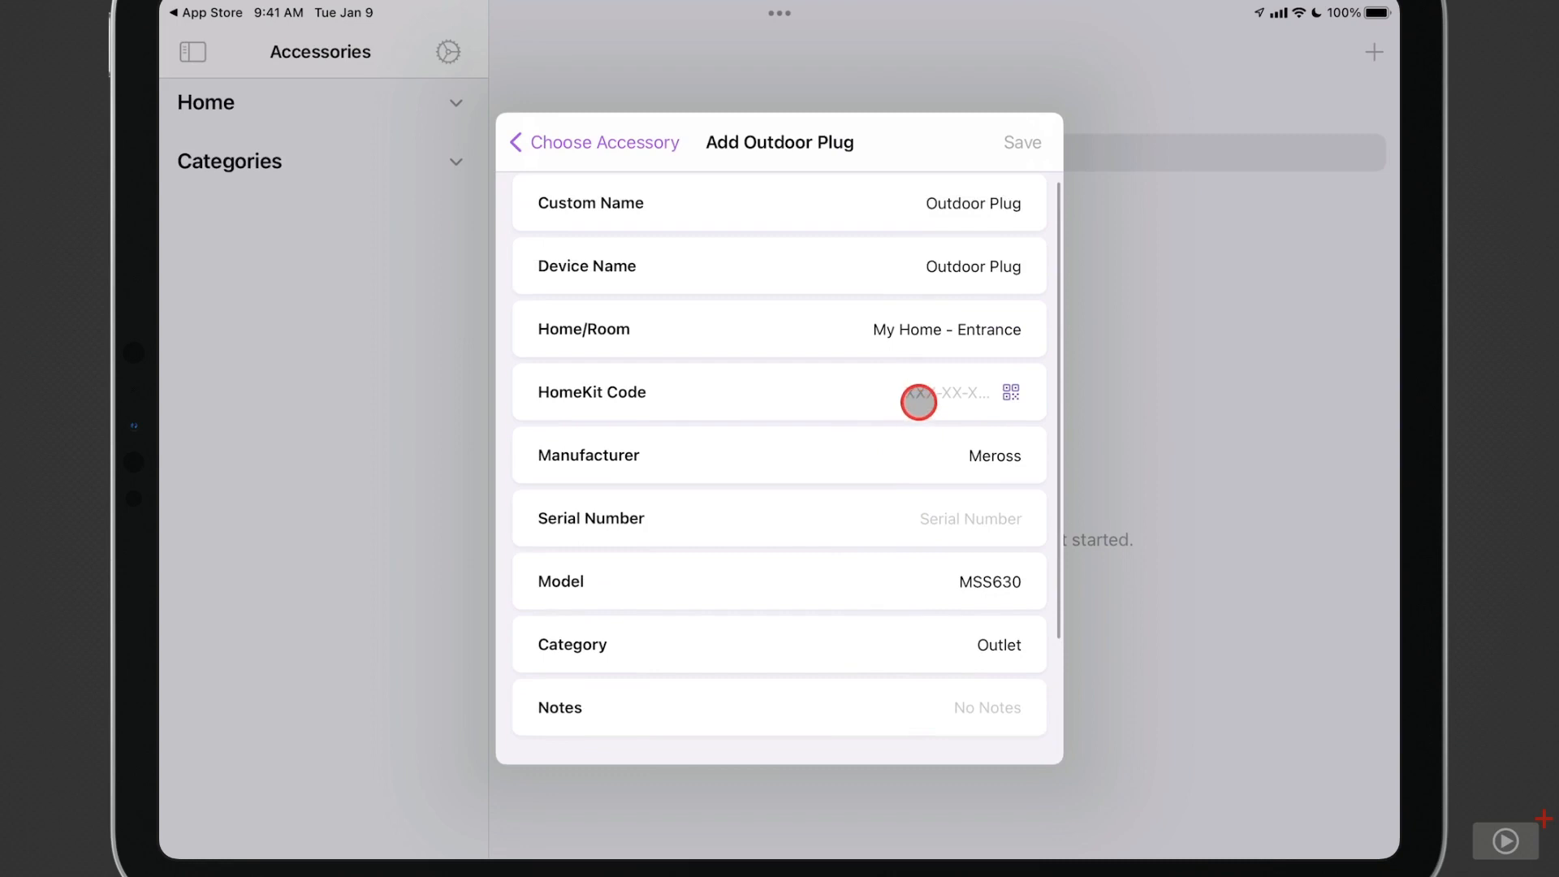
{"action": "left_click", "coordinate": [918, 403]}
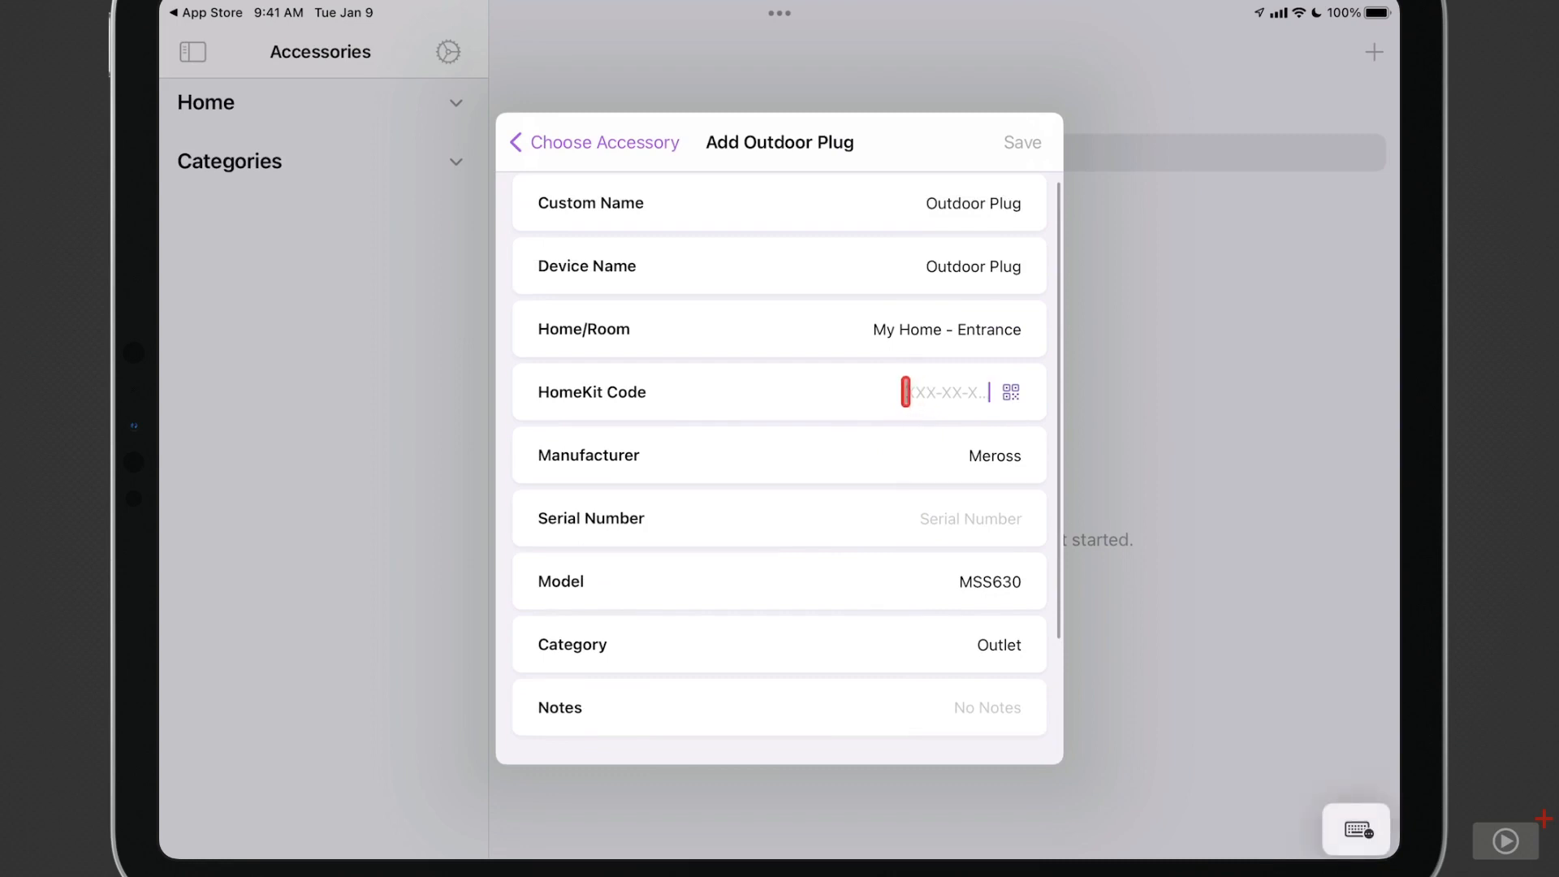
{"action": "left_click", "coordinate": [1015, 392]}
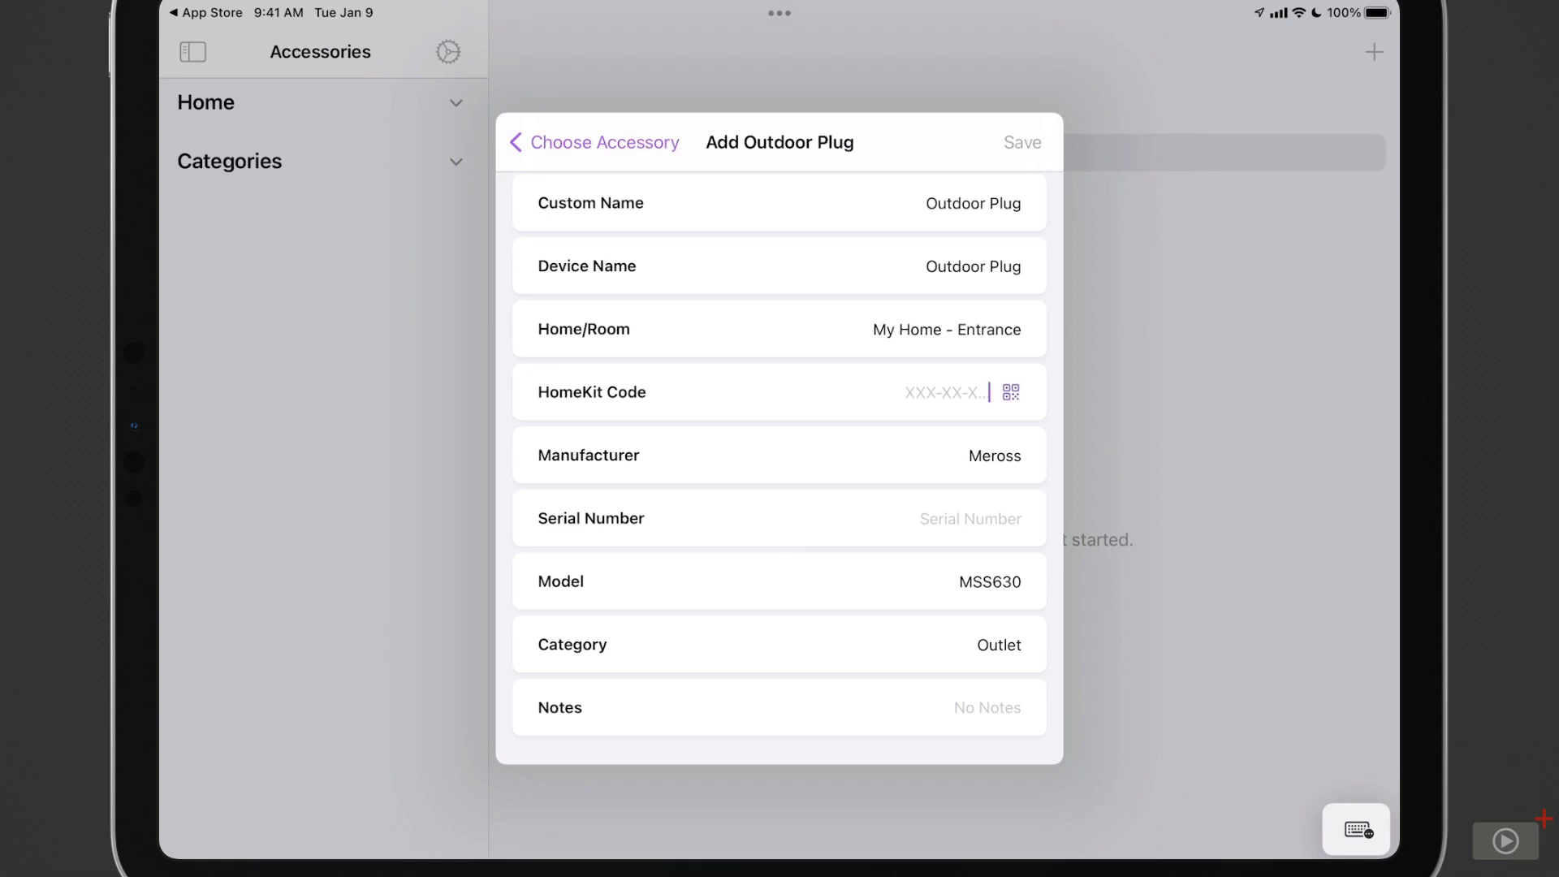
{"action": "type", "text": "111-11-111"}
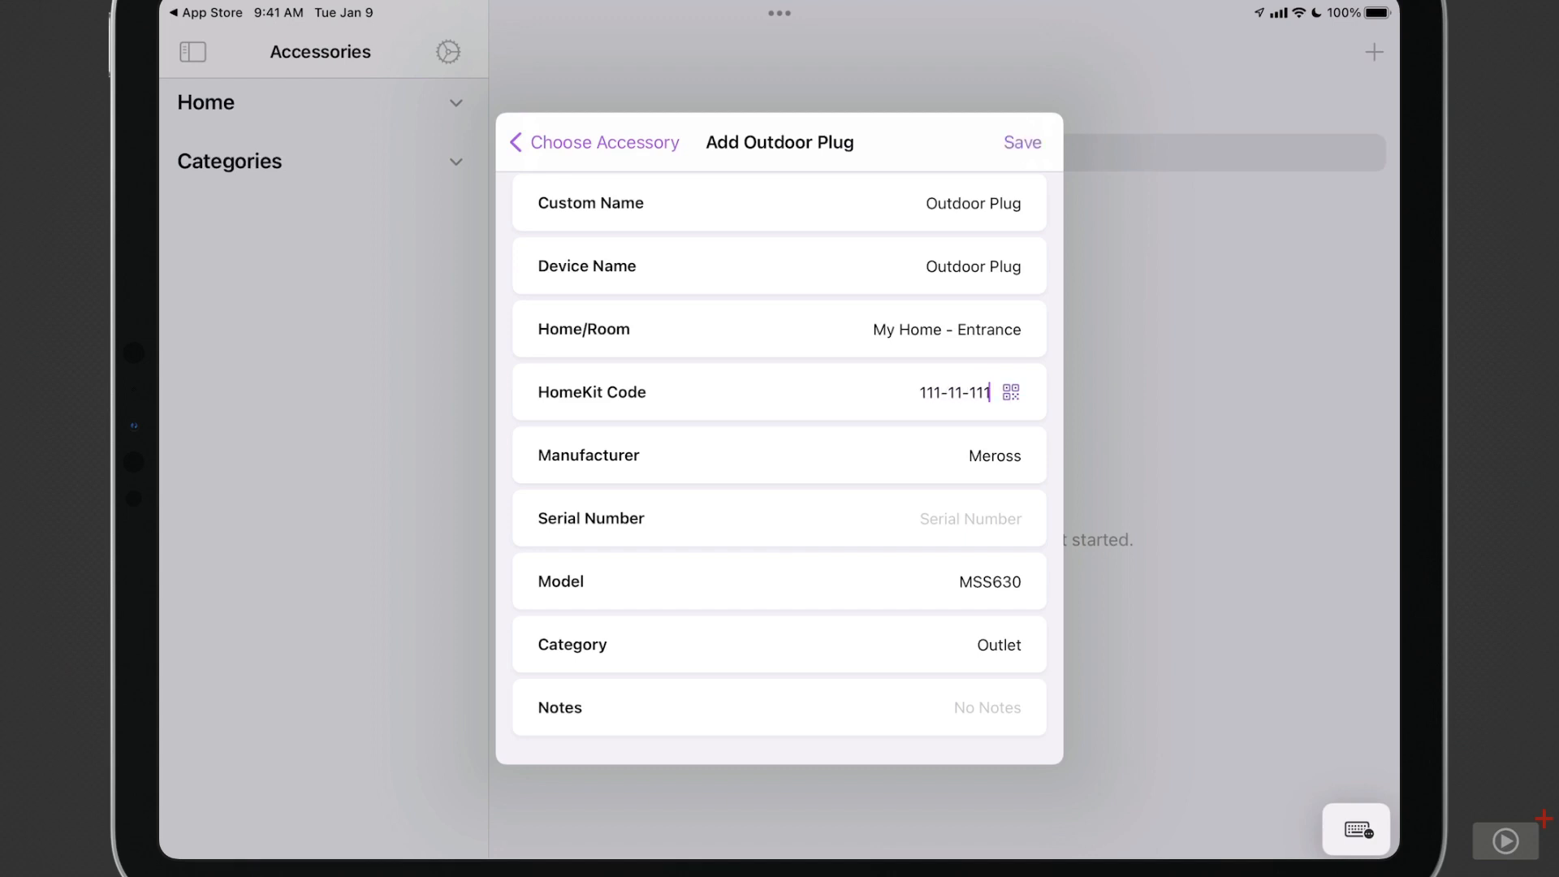
{"action": "left_click", "coordinate": [1021, 143]}
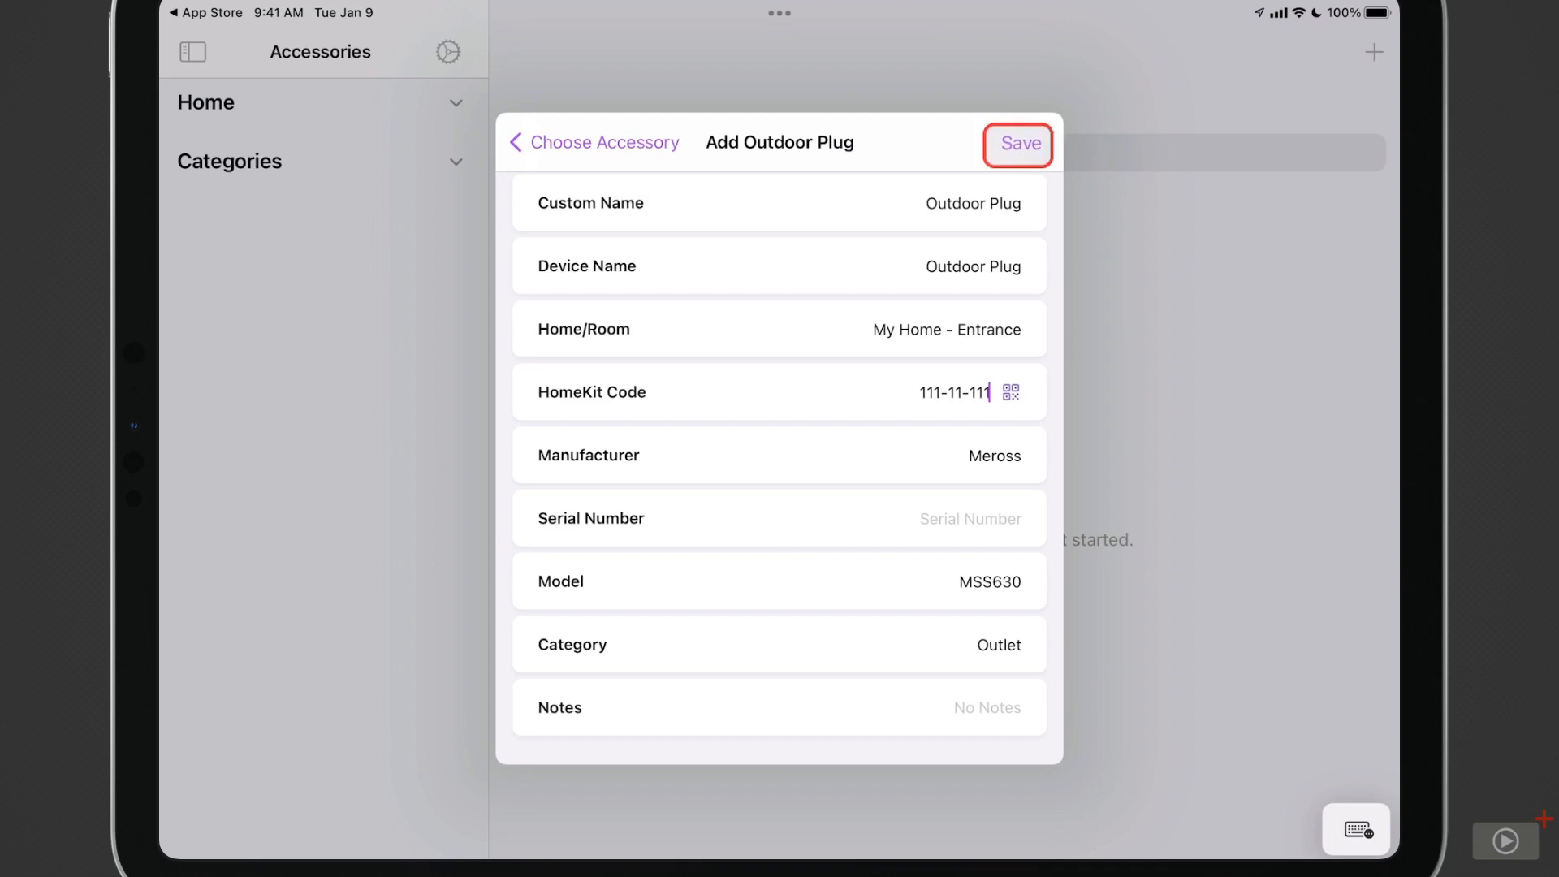
{"action": "left_click", "coordinate": [1017, 144]}
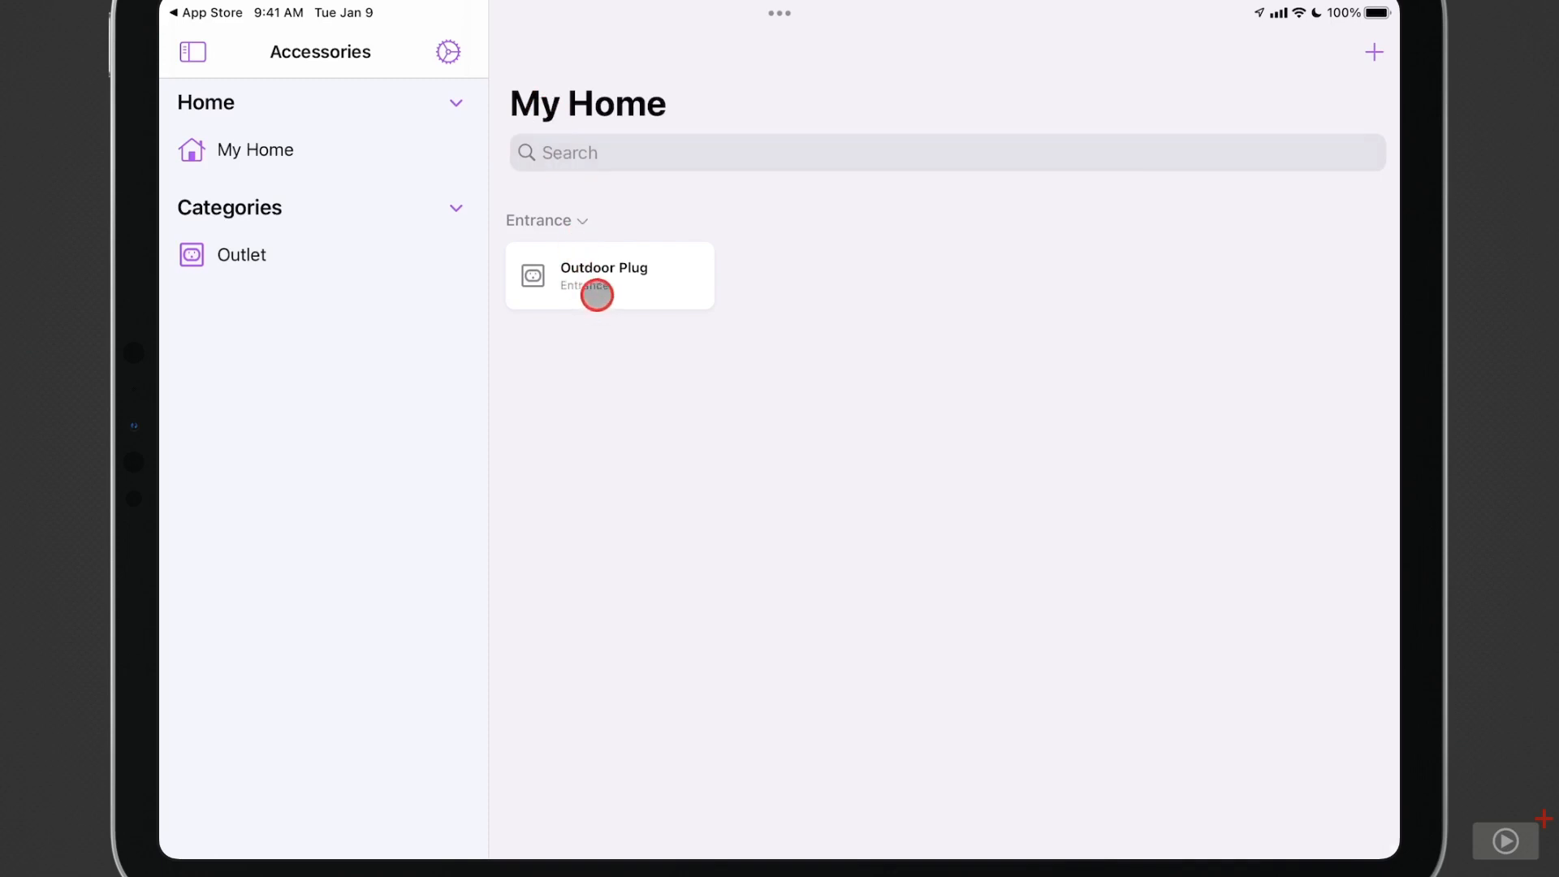
- View the Outdoor Plug's details showing room My Home - Entrance and code 111-11-111
{"action": "left_click", "coordinate": [597, 294]}
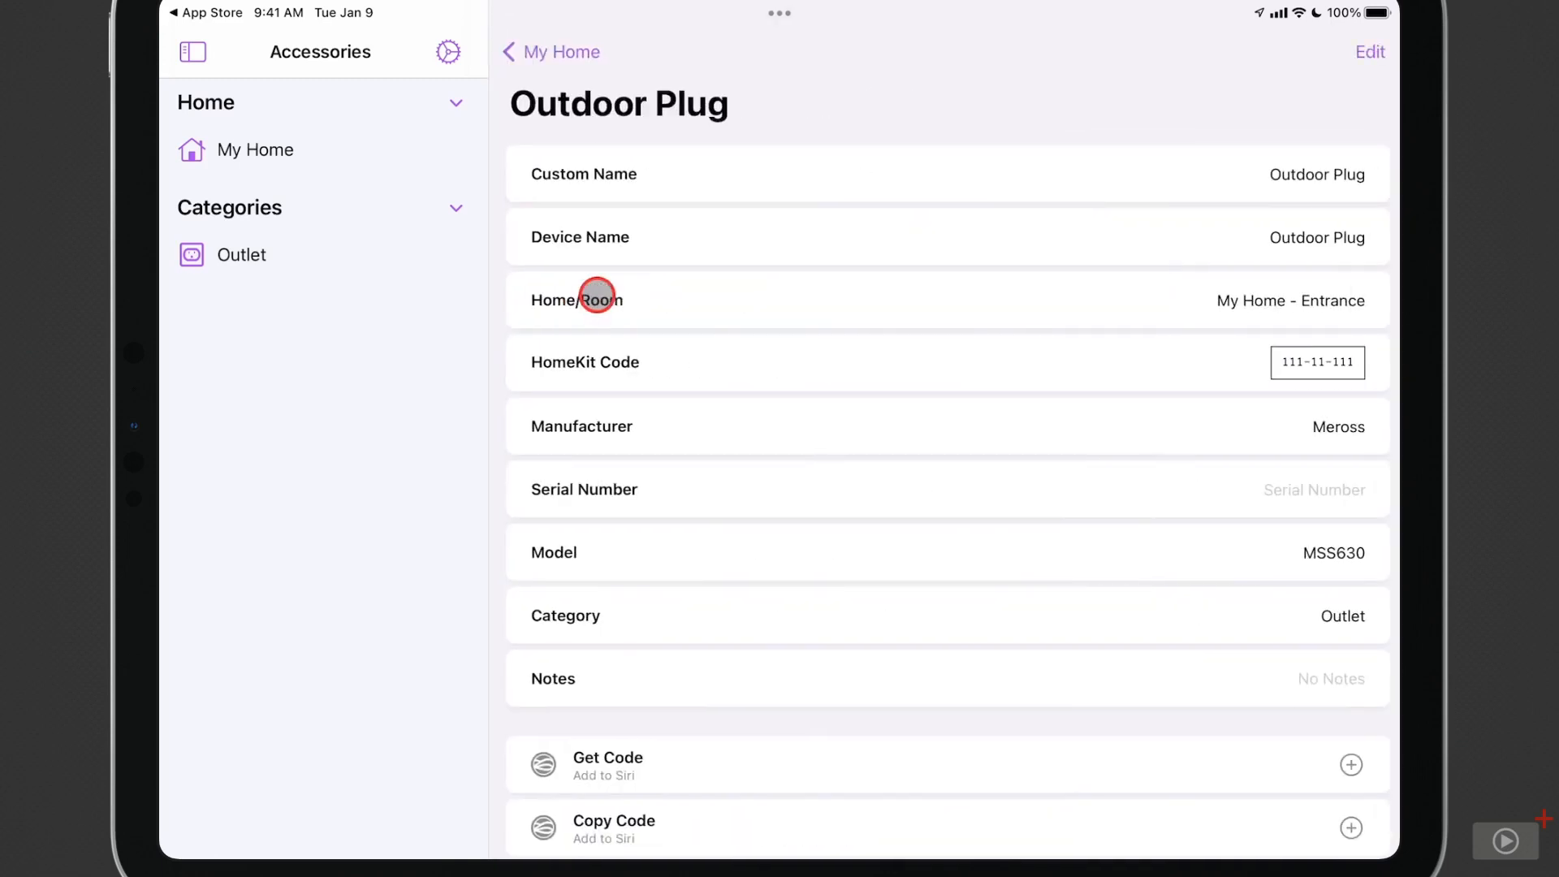
{"action": "left_click", "coordinate": [598, 299]}
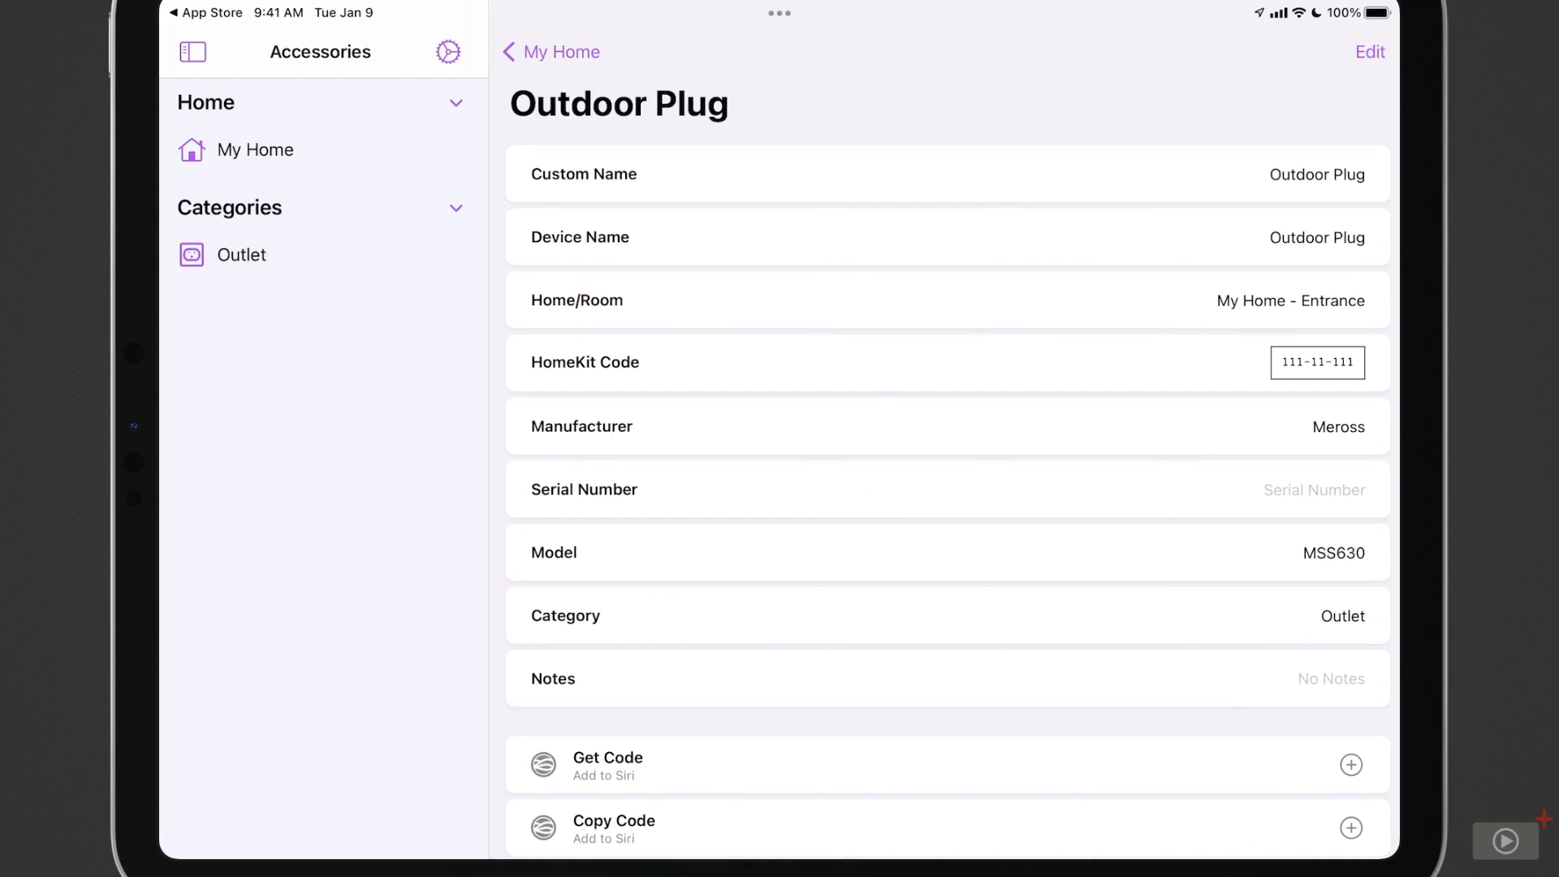
{"action": "left_click", "coordinate": [1004, 770]}
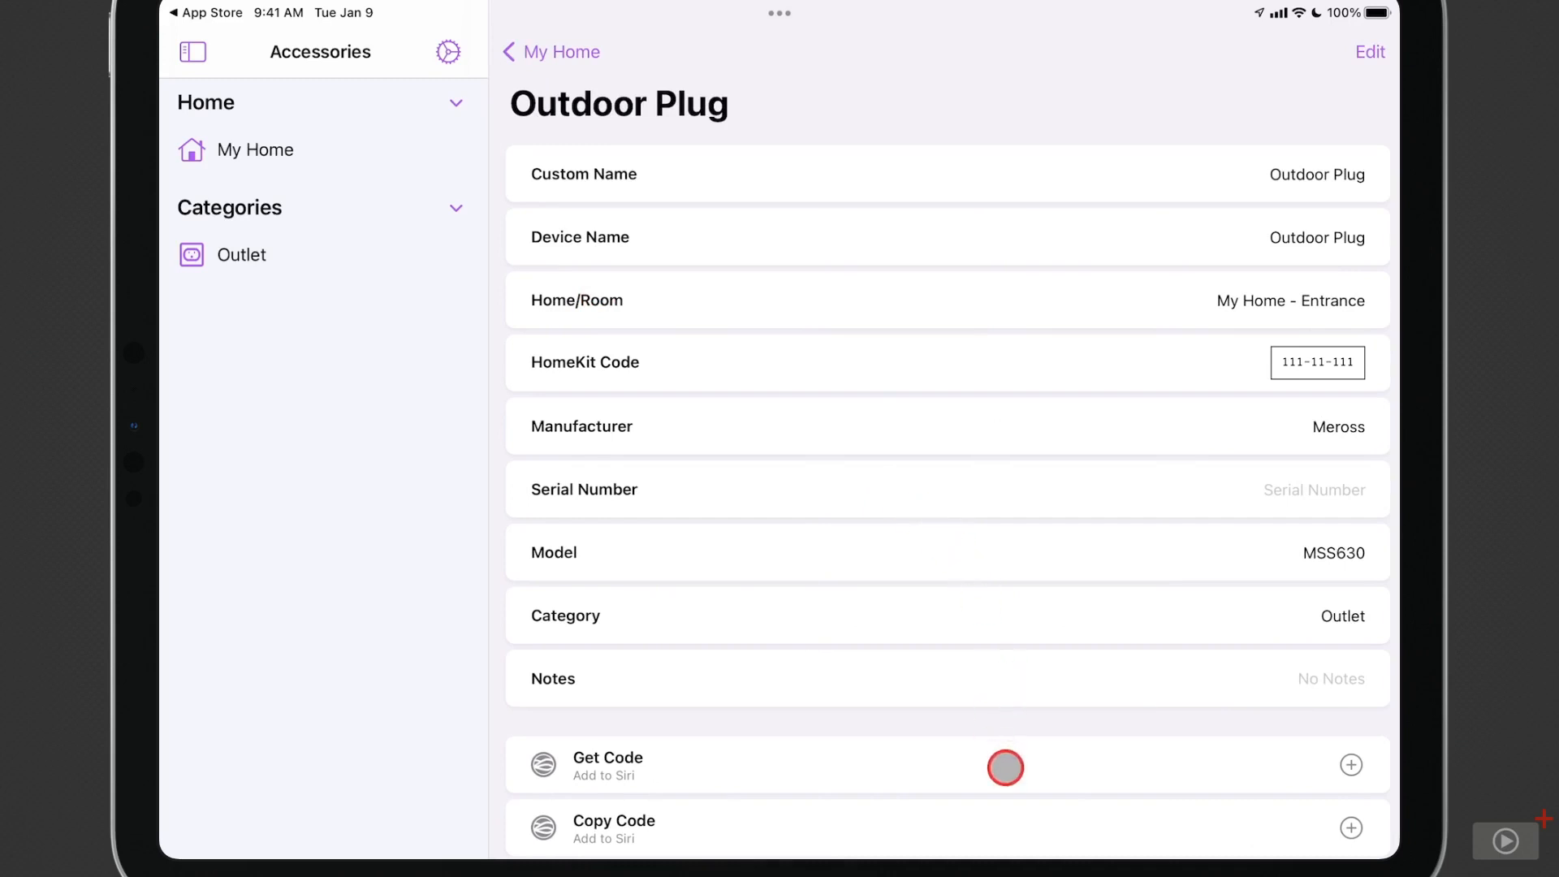
{"action": "left_click", "coordinate": [1004, 767]}
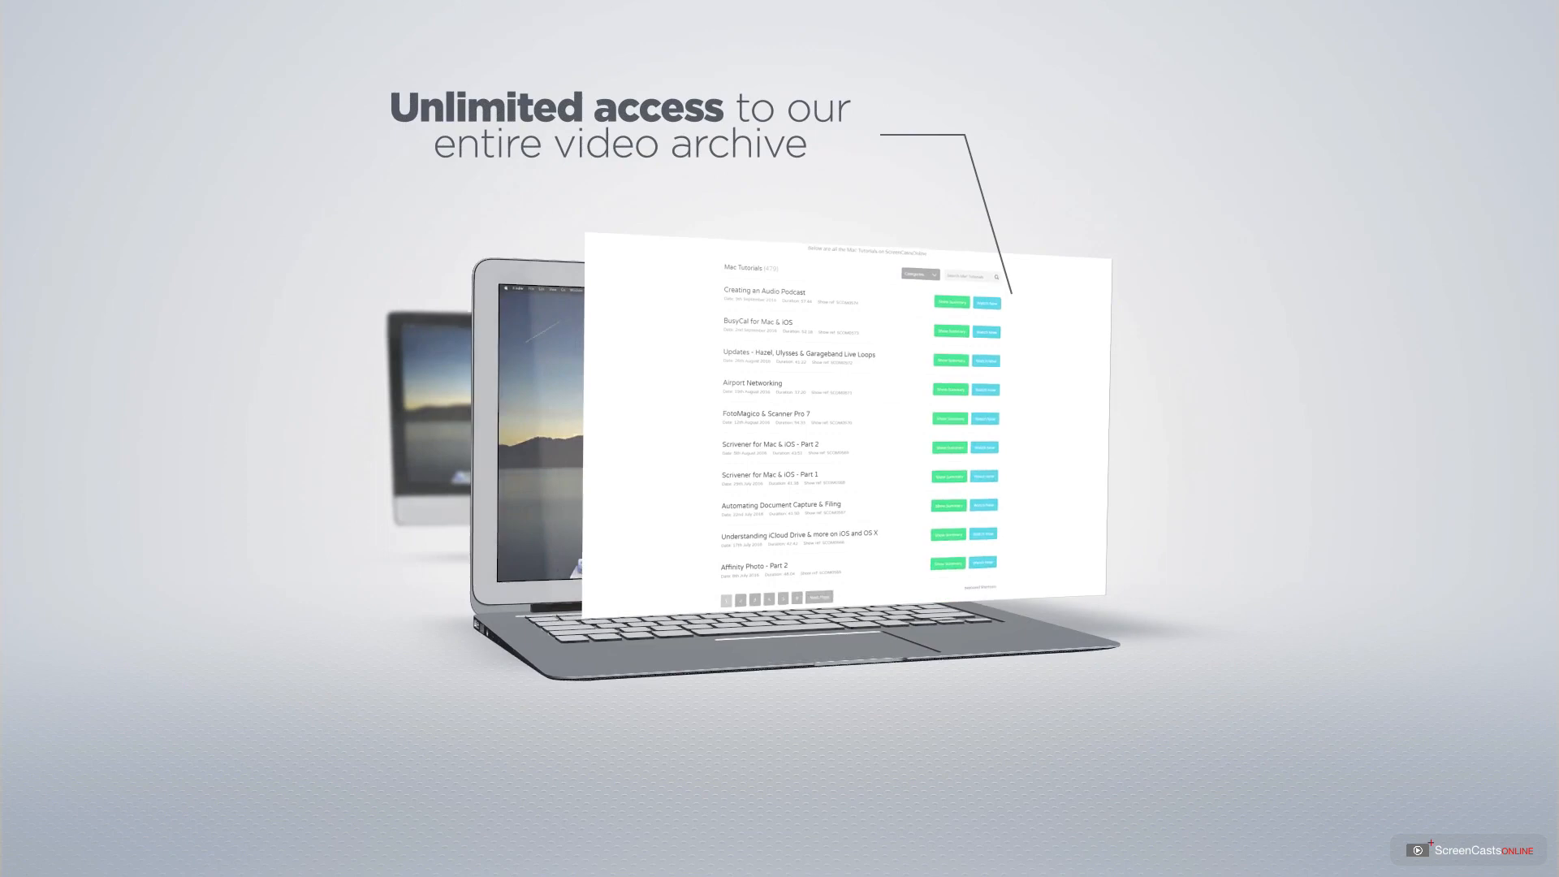
{"action": "scroll", "scroll_direction": "down", "scroll_amount": 3}
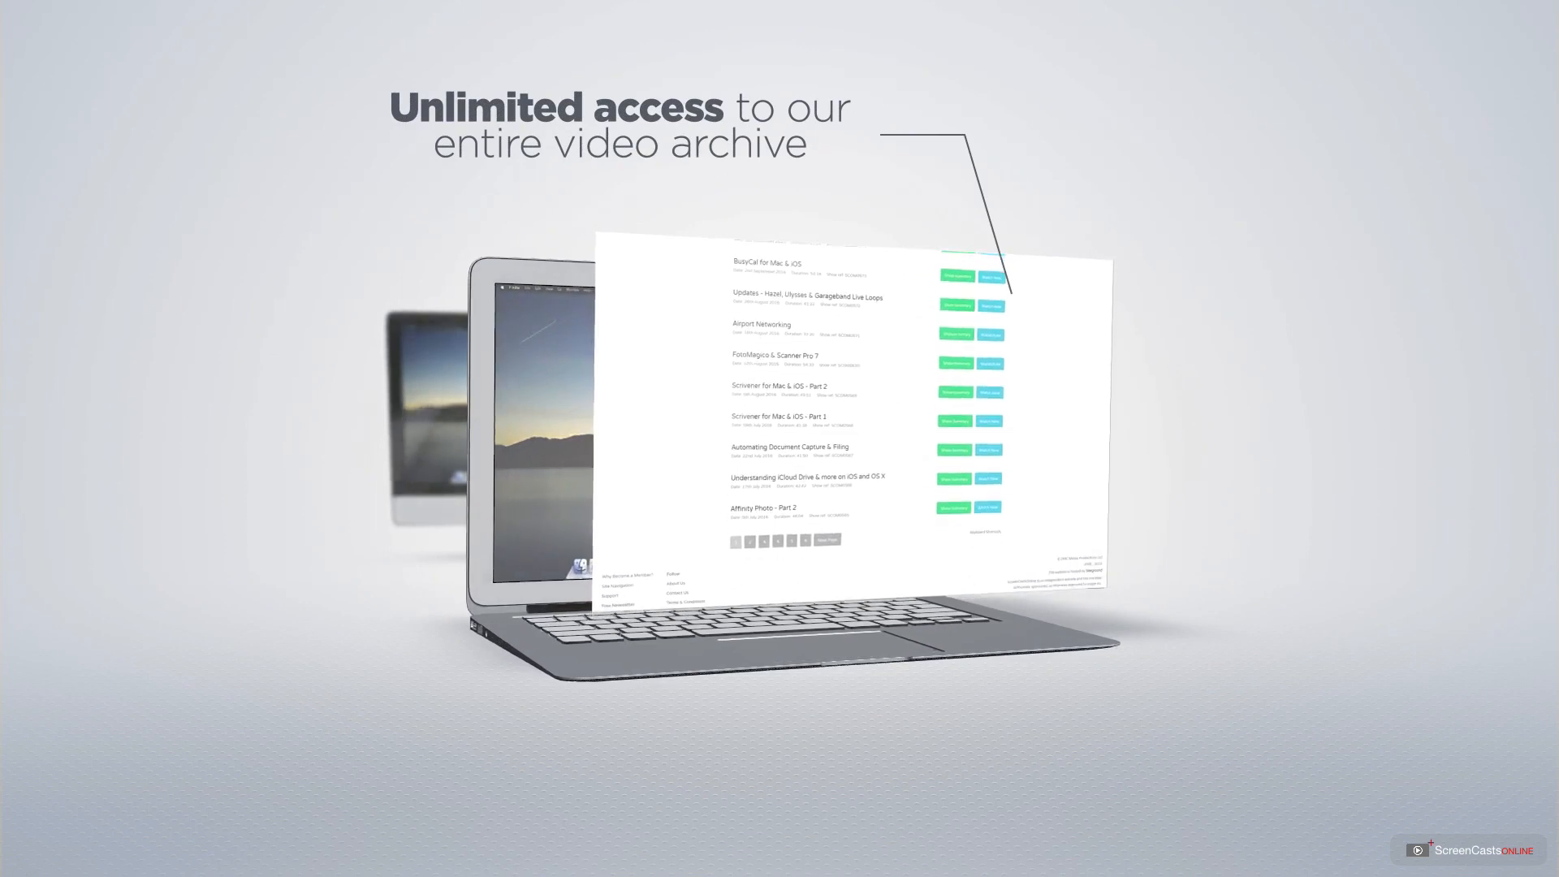